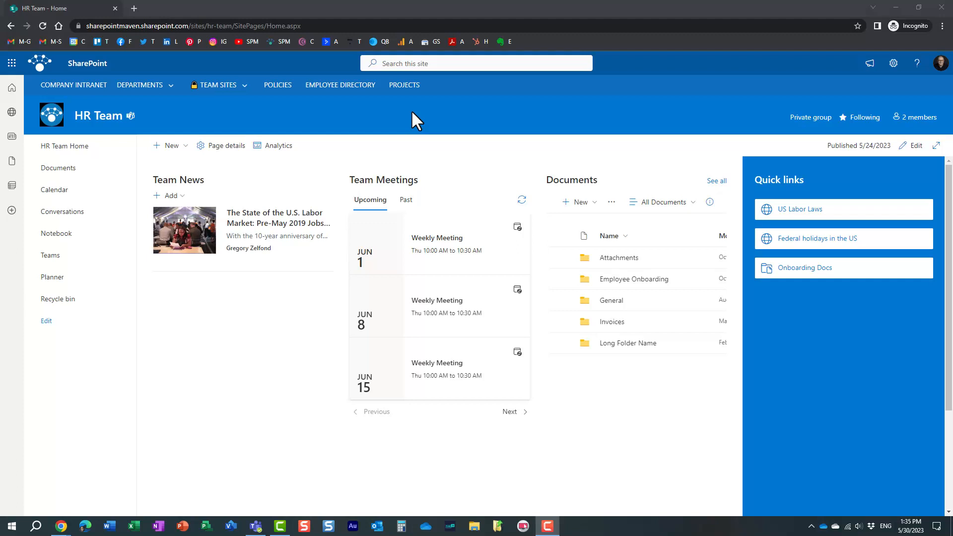
mouse_move(298, 131)
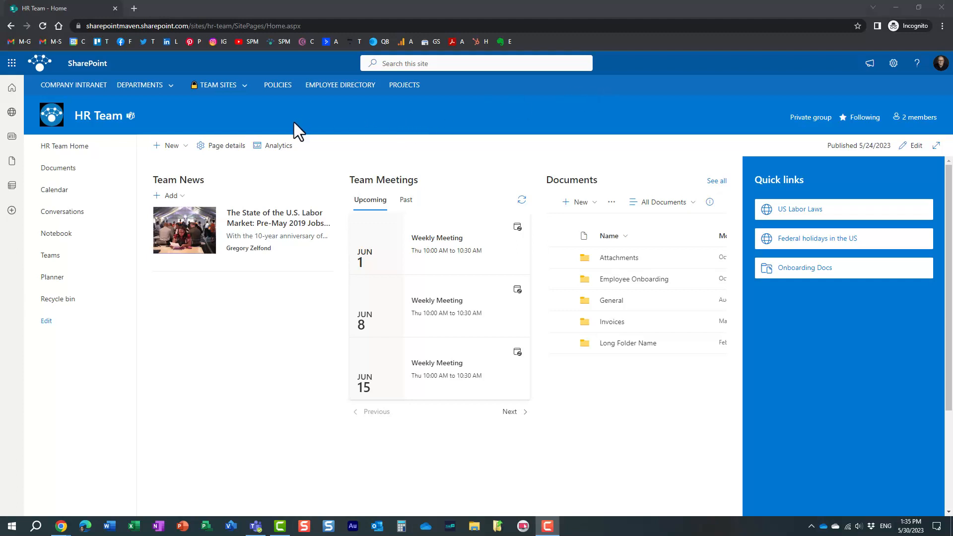
mouse_move(143, 131)
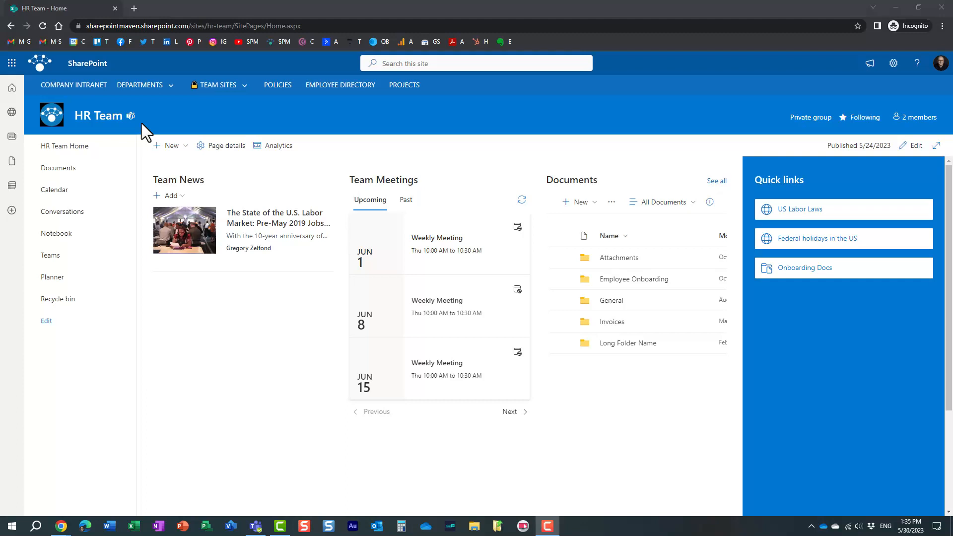
mouse_move(598, 163)
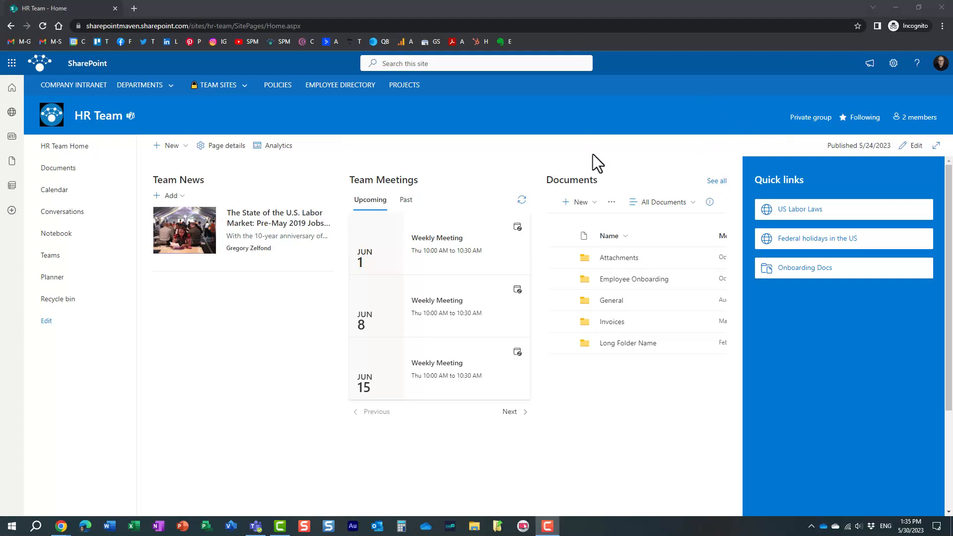
mouse_move(554, 132)
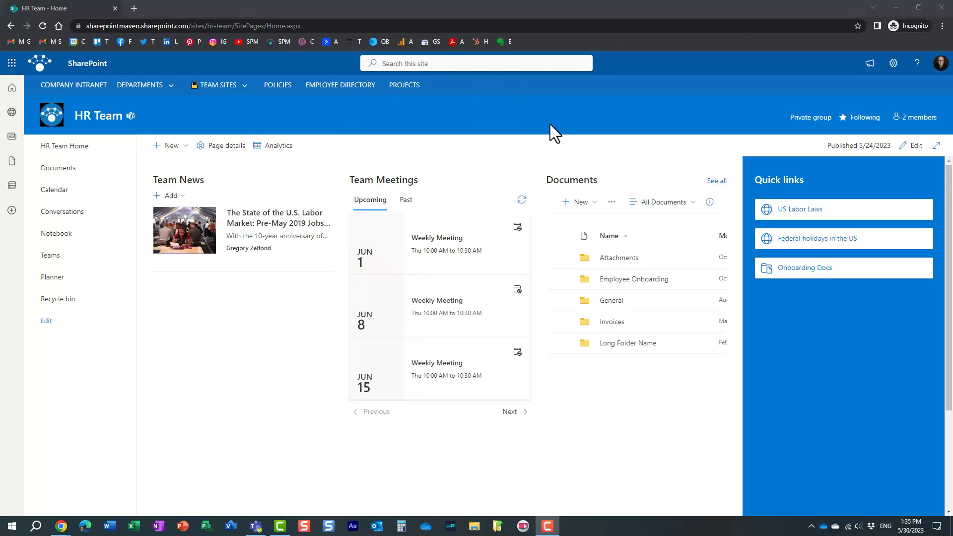
mouse_move(557, 123)
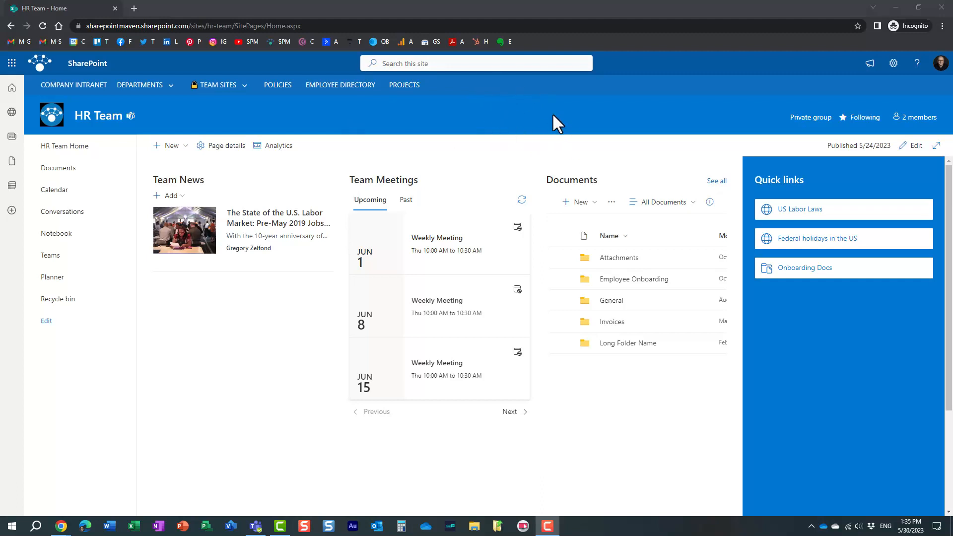
mouse_move(799, 125)
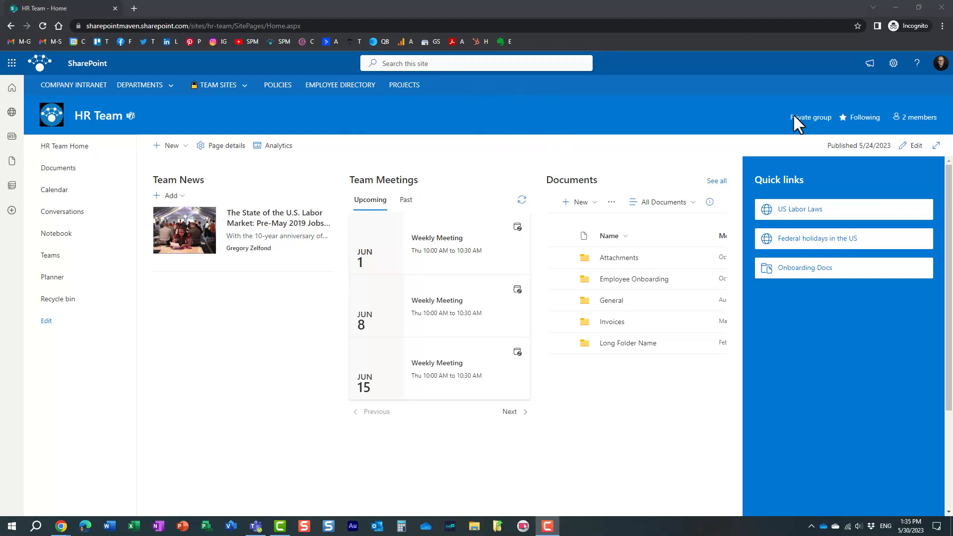
Show the HR Team group membership list with its owner and one member.
click(914, 118)
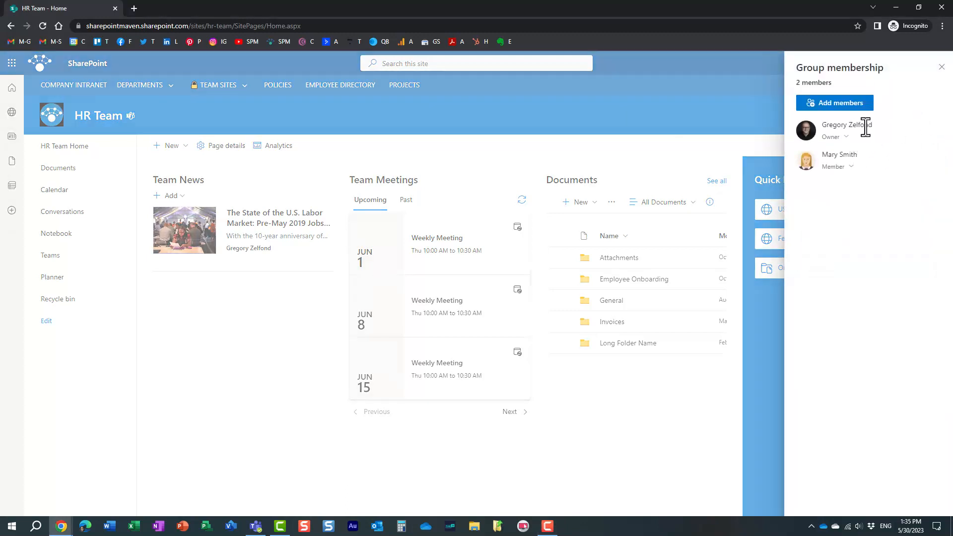
mouse_move(866, 177)
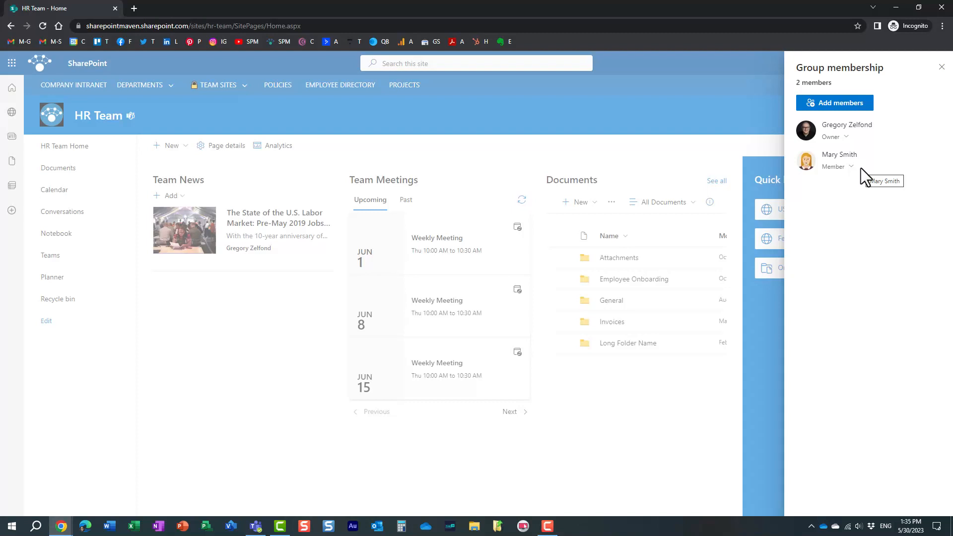
mouse_move(194, 157)
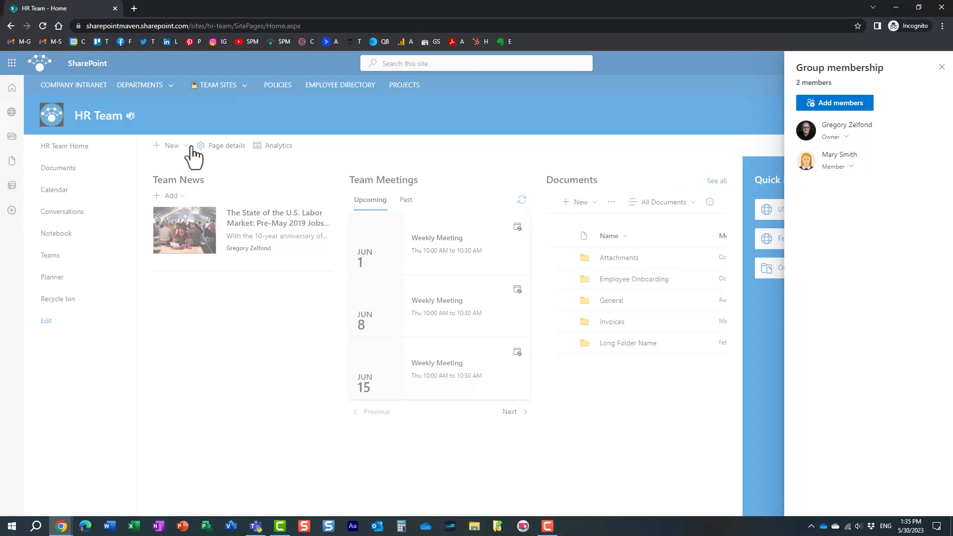
mouse_move(129, 118)
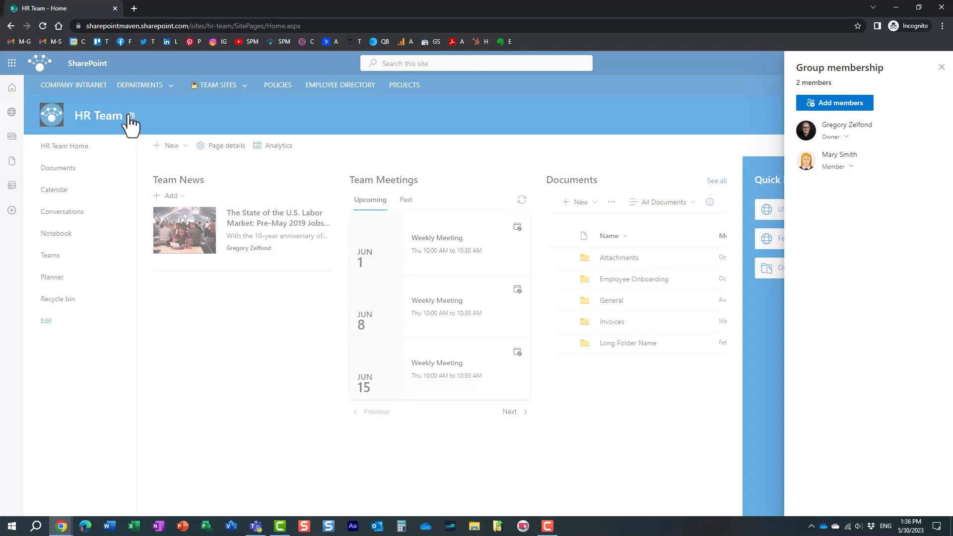
mouse_move(130, 121)
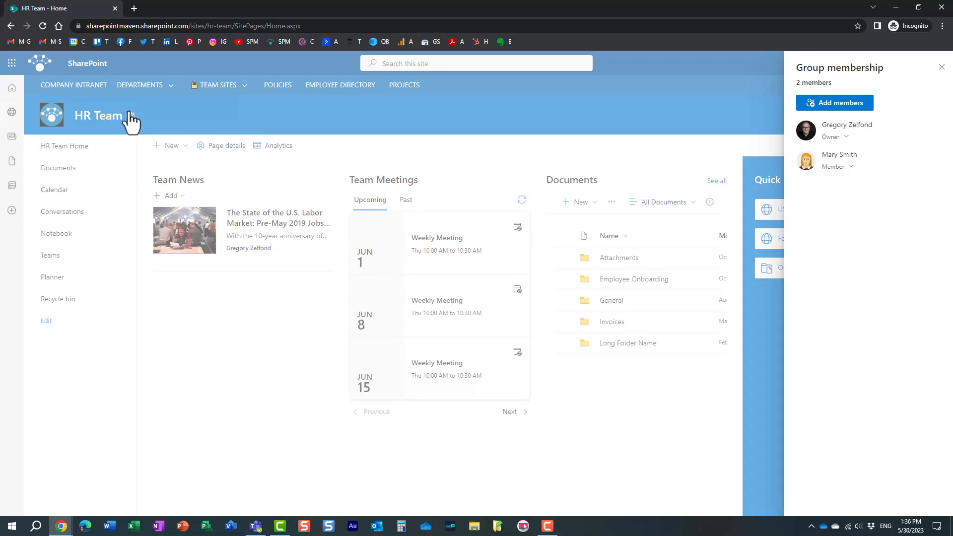
mouse_move(173, 131)
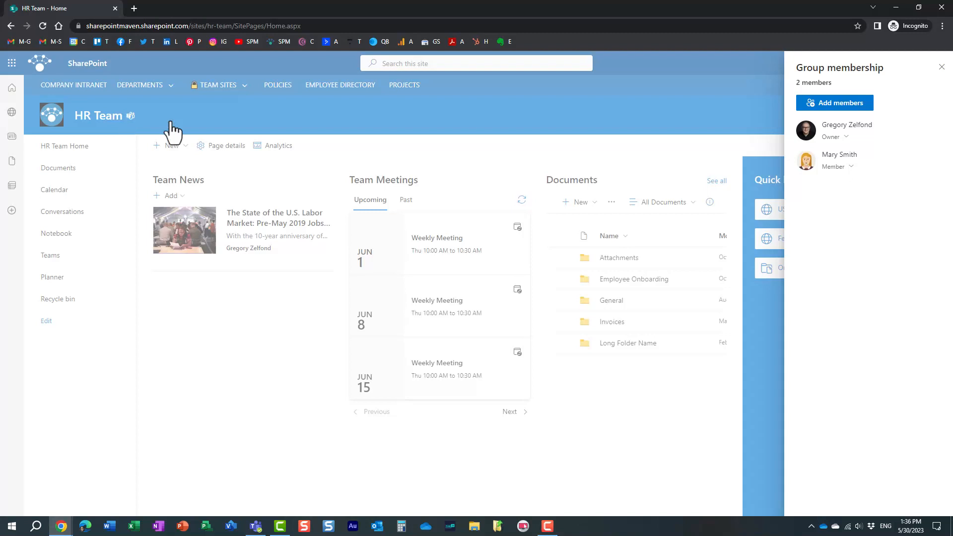
mouse_move(885, 104)
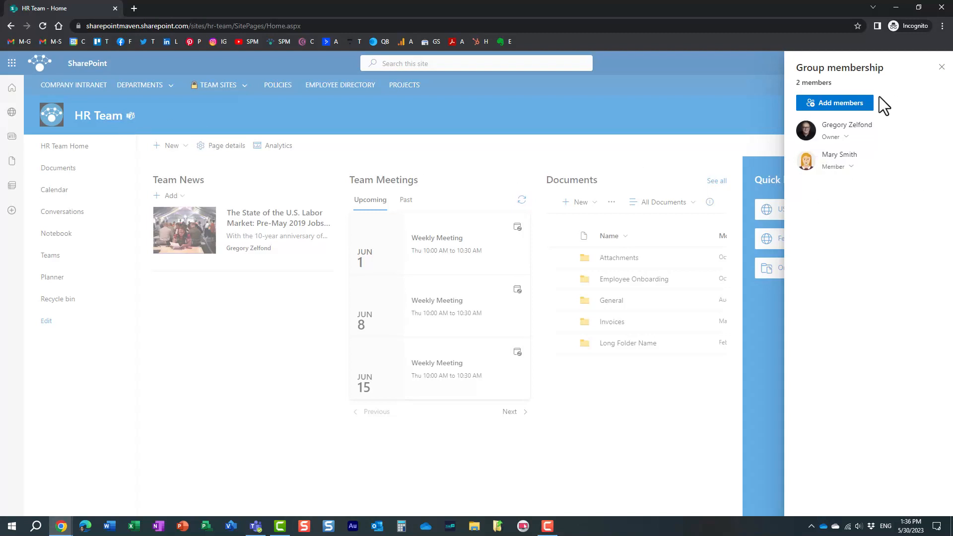
mouse_move(870, 180)
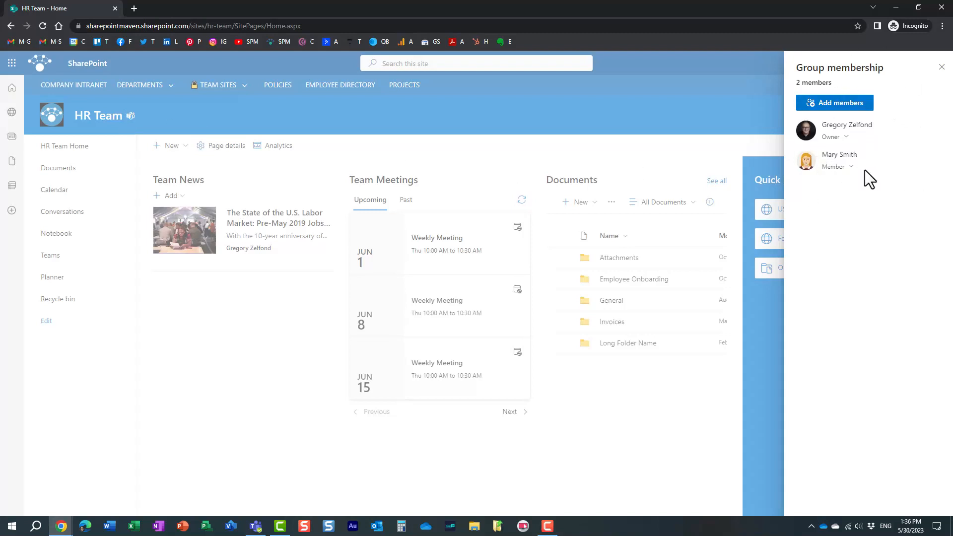
mouse_move(871, 181)
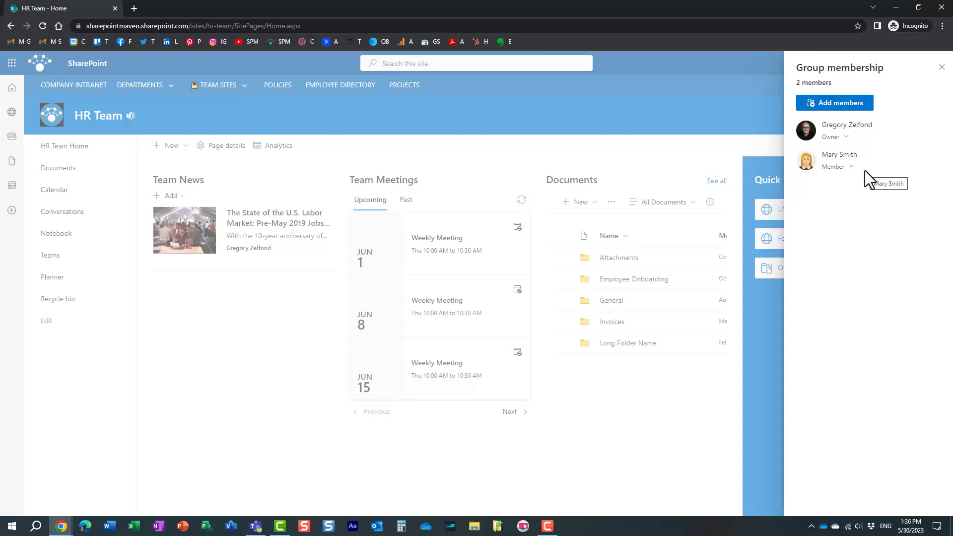
mouse_move(858, 177)
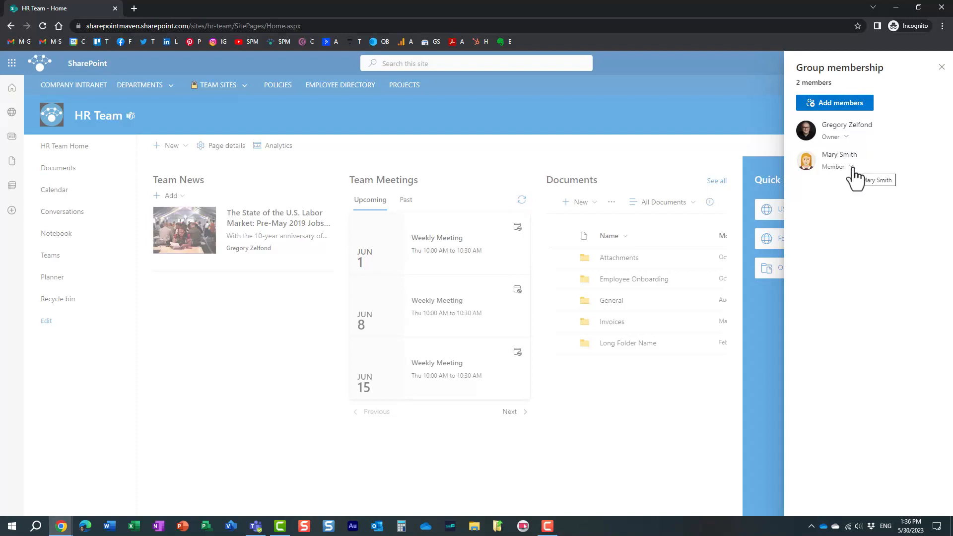
Remove the non-owner member via 'Remove from group', leaving only the owner.
click(834, 167)
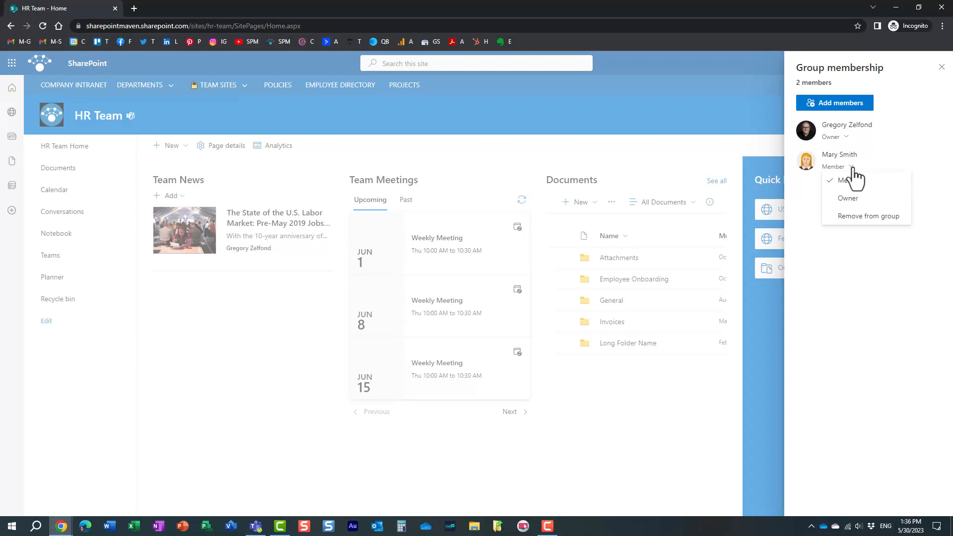
click(867, 216)
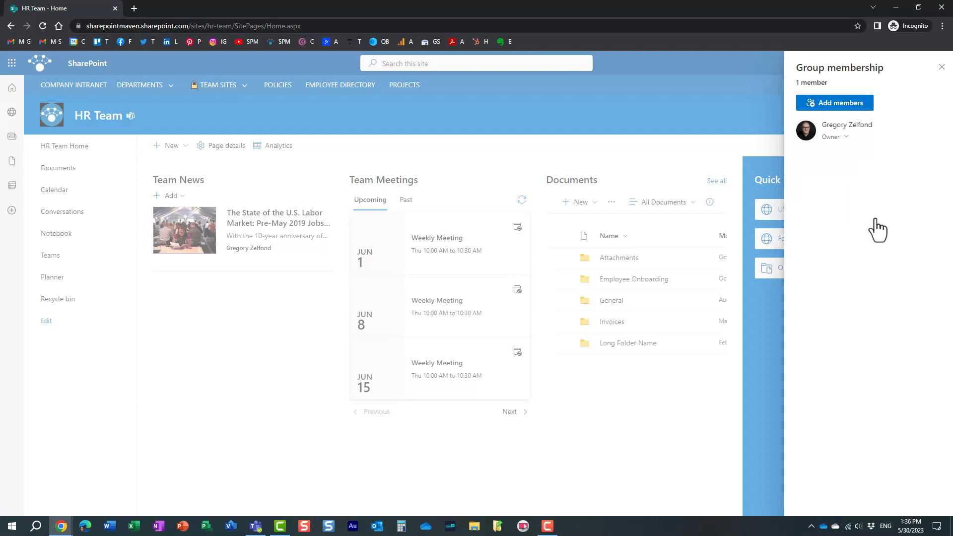
mouse_move(941, 80)
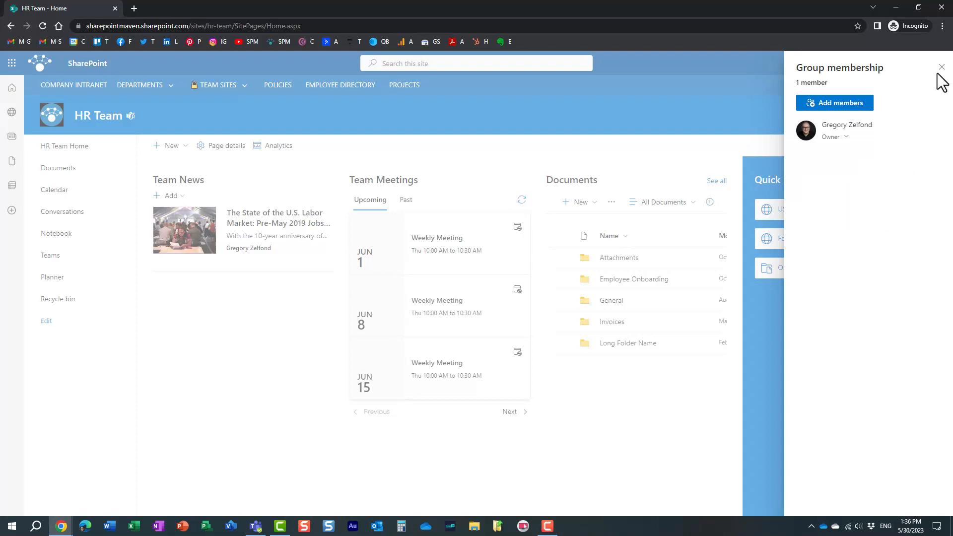
click(941, 67)
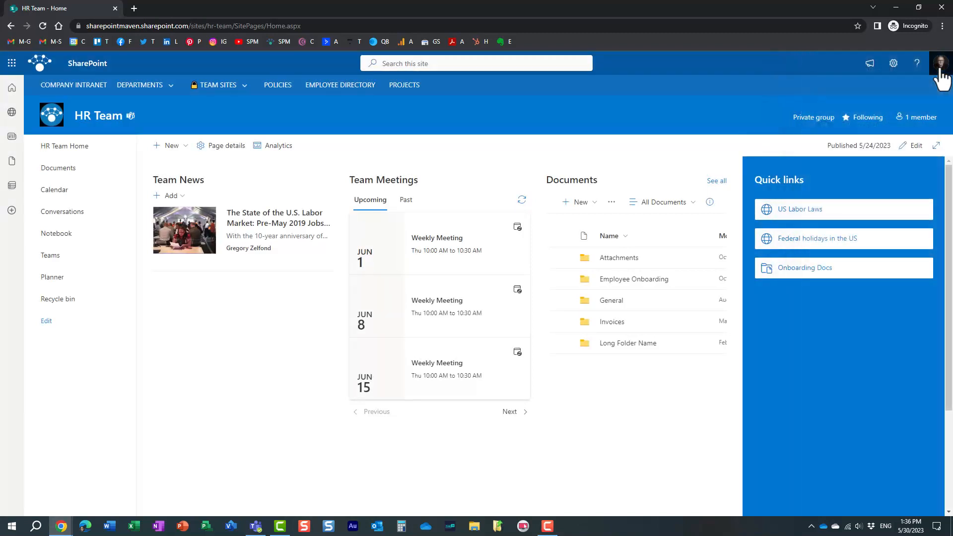
mouse_move(337, 137)
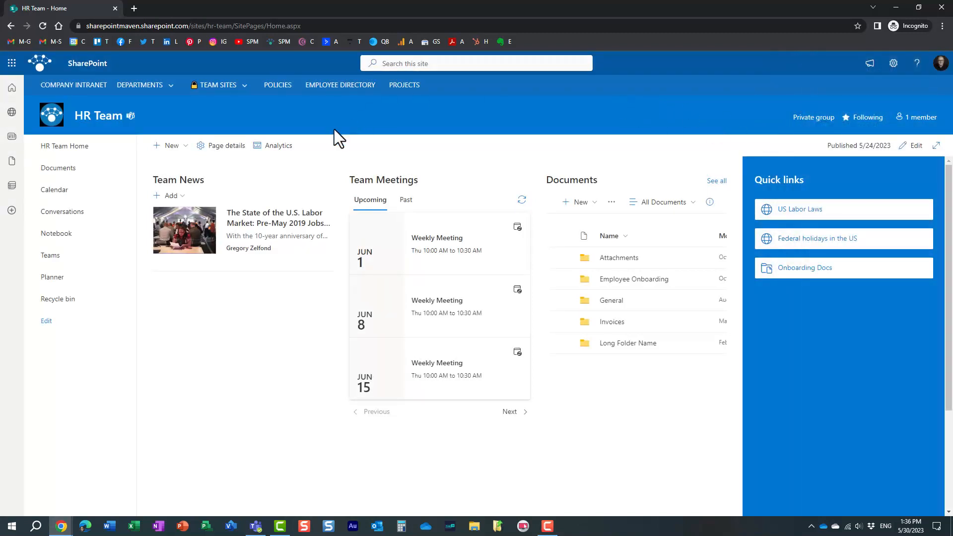
mouse_move(426, 152)
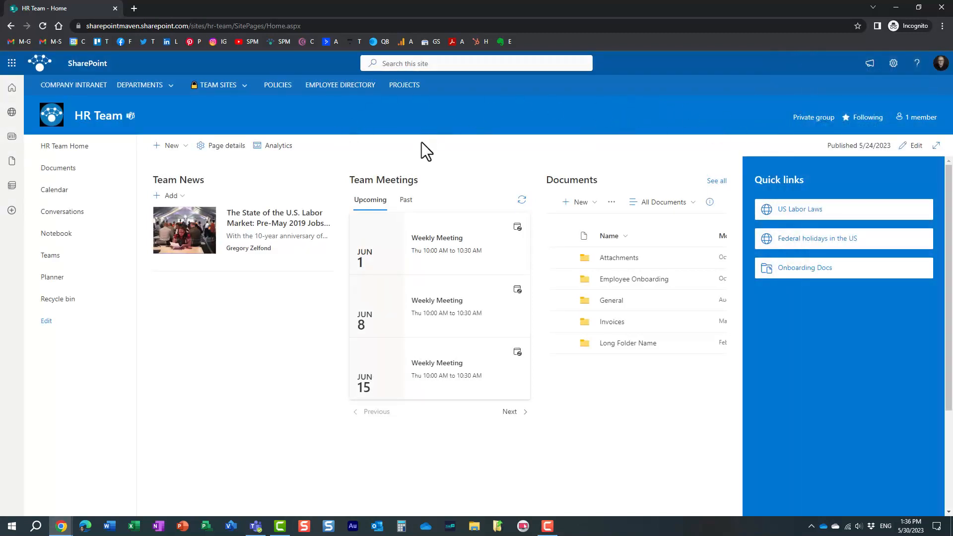
mouse_move(170, 149)
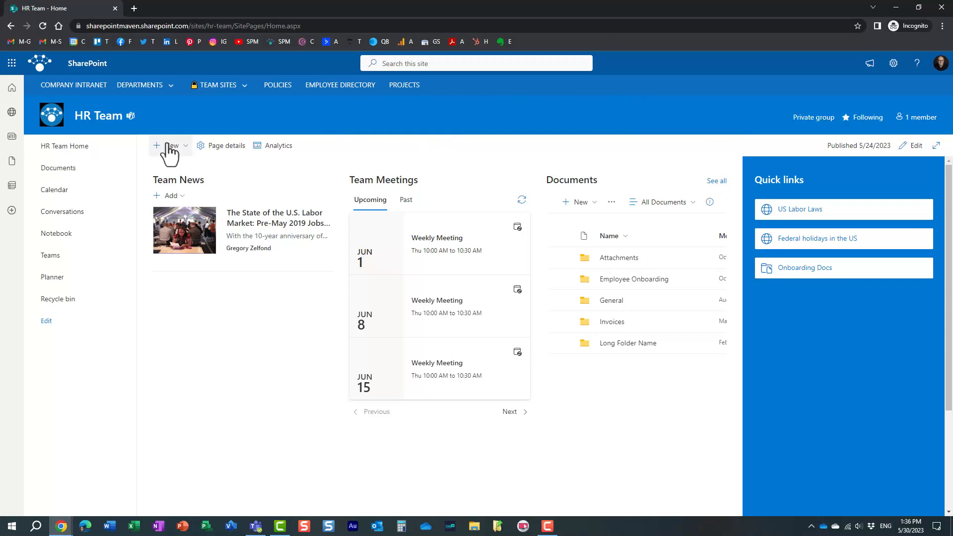
mouse_move(171, 152)
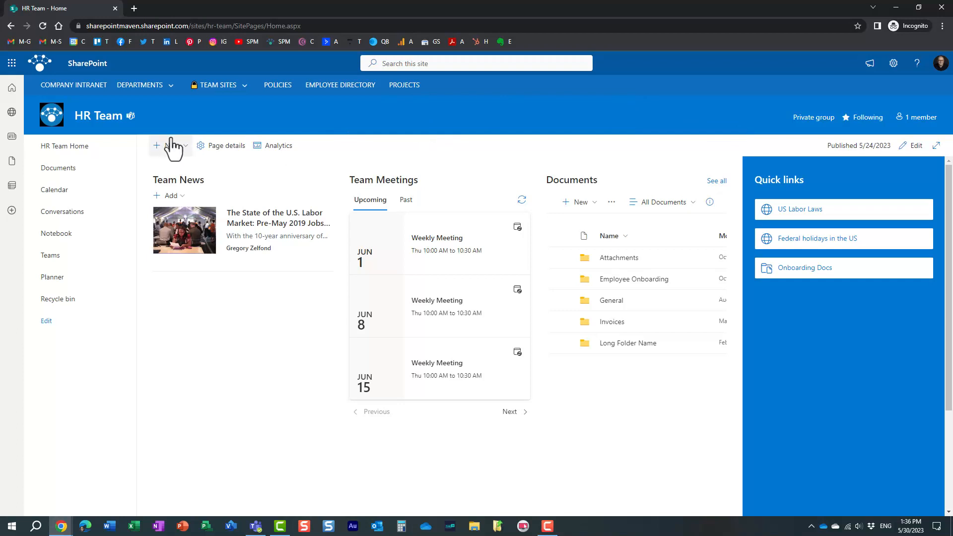
mouse_move(567, 177)
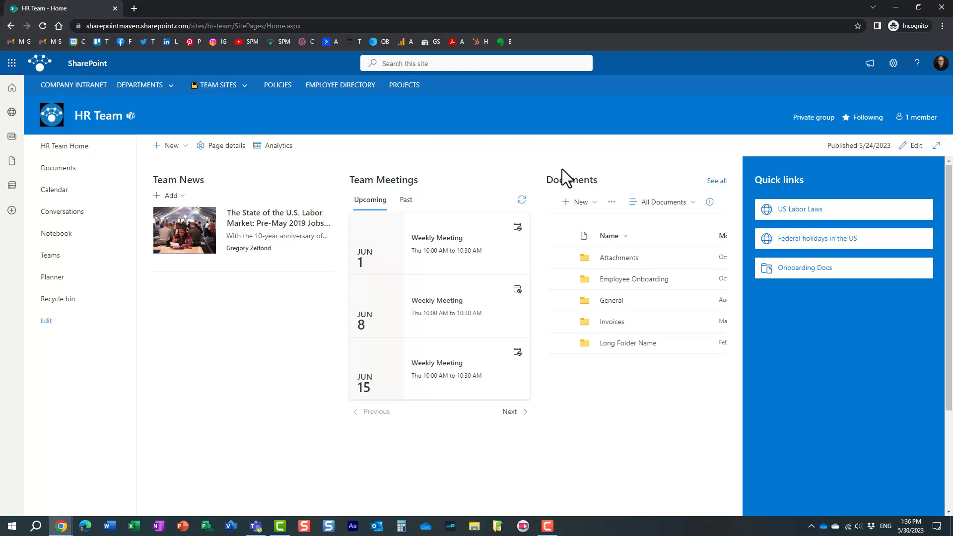
mouse_move(584, 151)
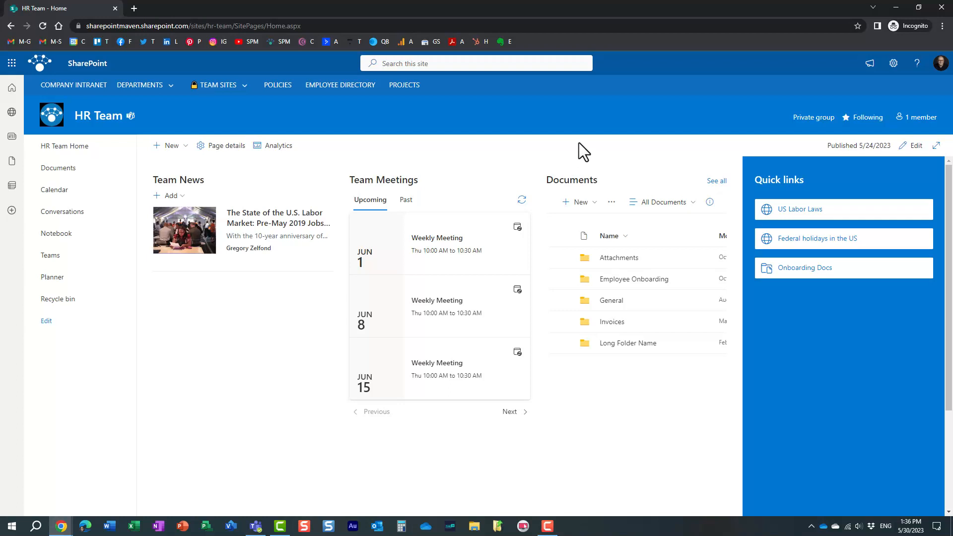
Add the colleague matching 'ary' as a member of the HR Team group.
click(918, 118)
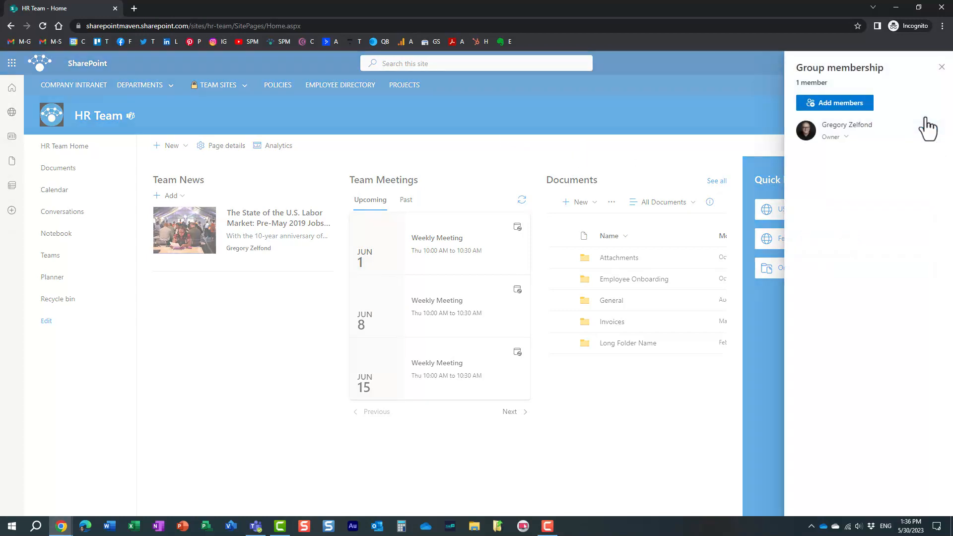
click(835, 102)
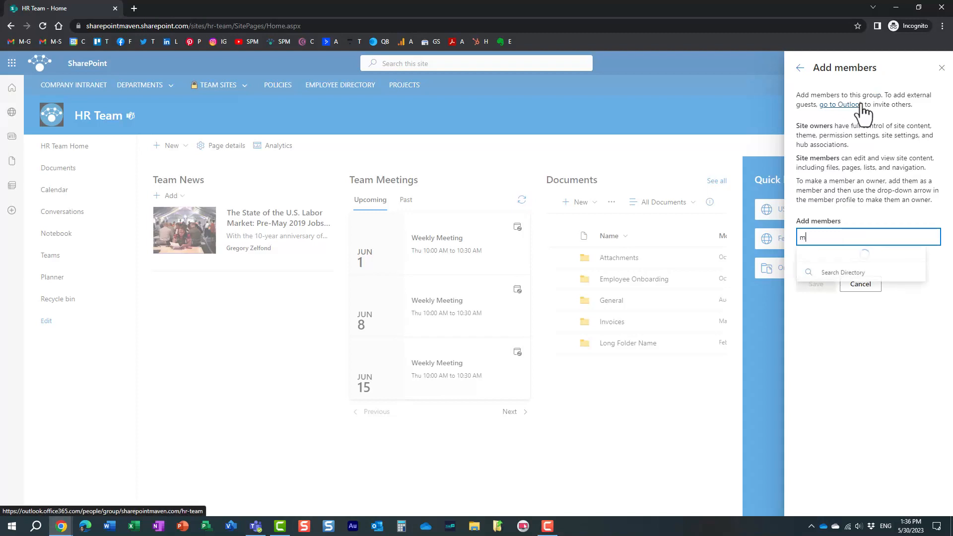
text(ary)
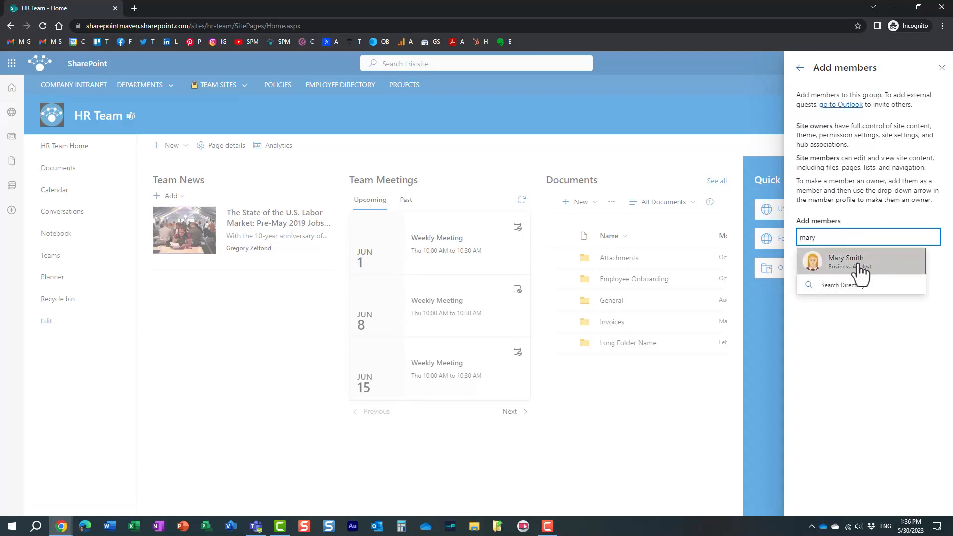
click(845, 261)
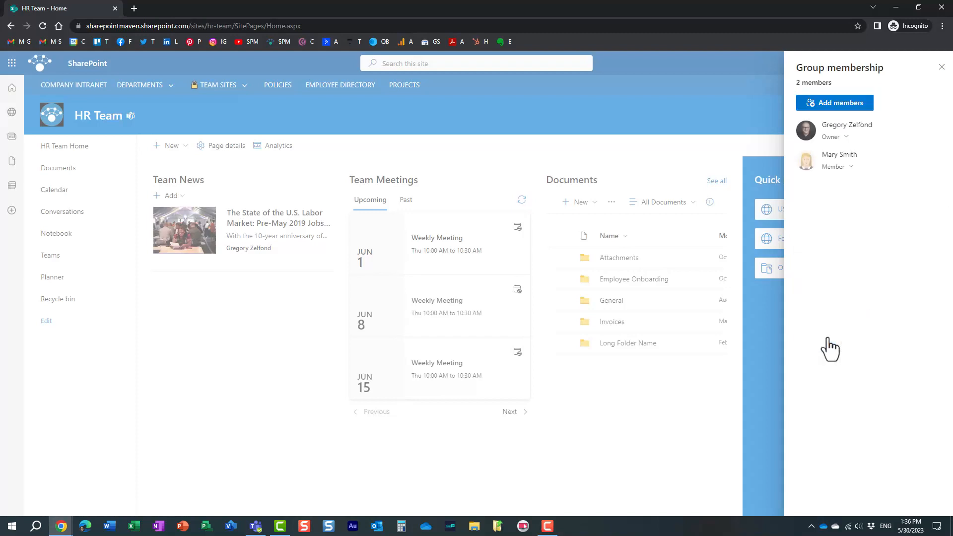
click(942, 67)
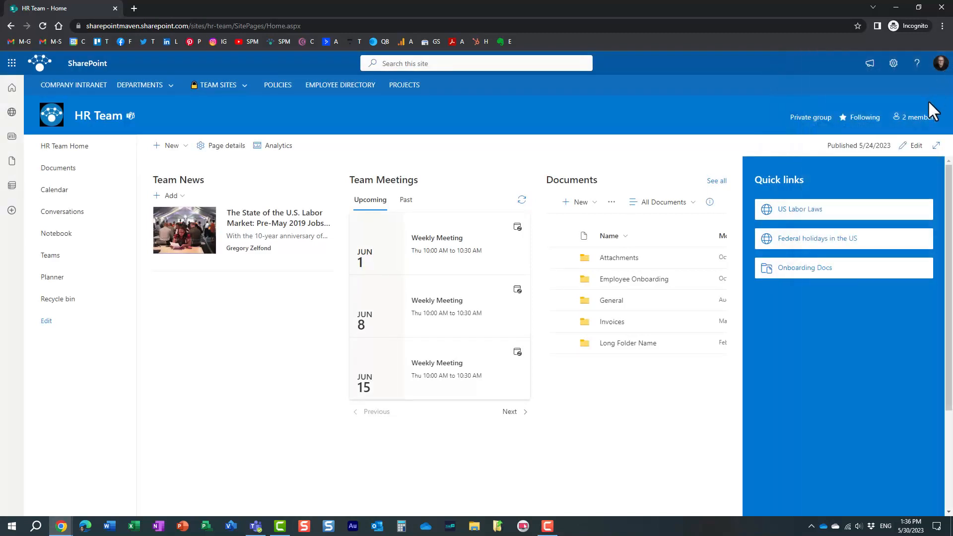
mouse_move(586, 118)
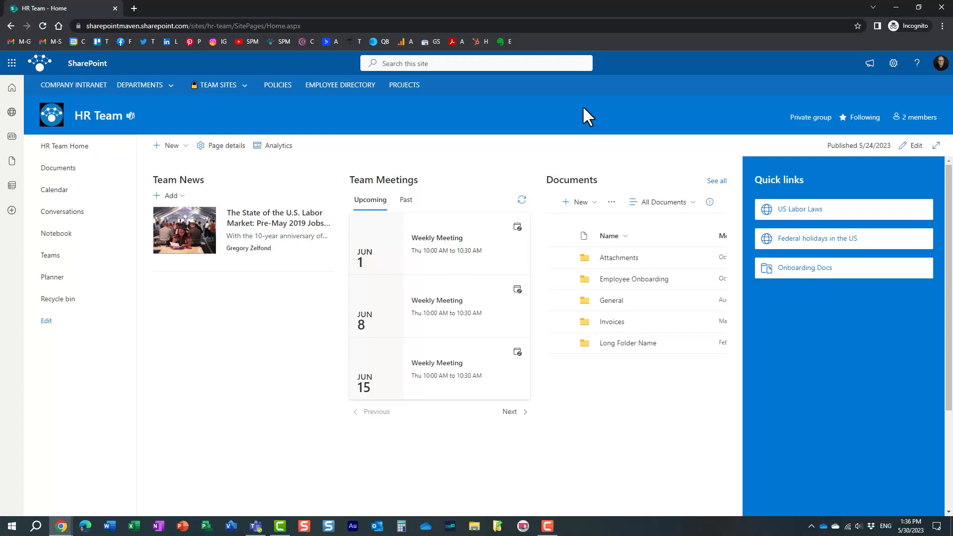
mouse_move(660, 126)
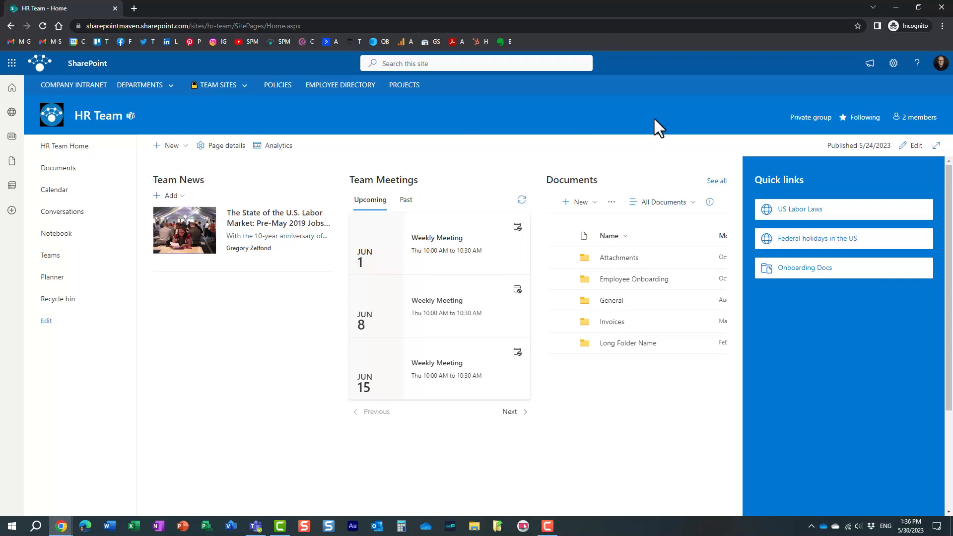
mouse_move(494, 126)
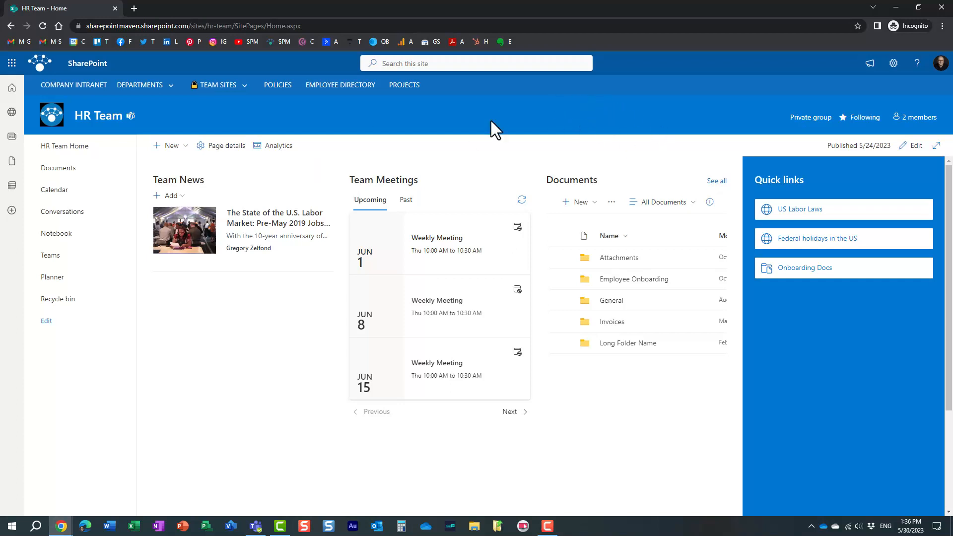
mouse_move(355, 195)
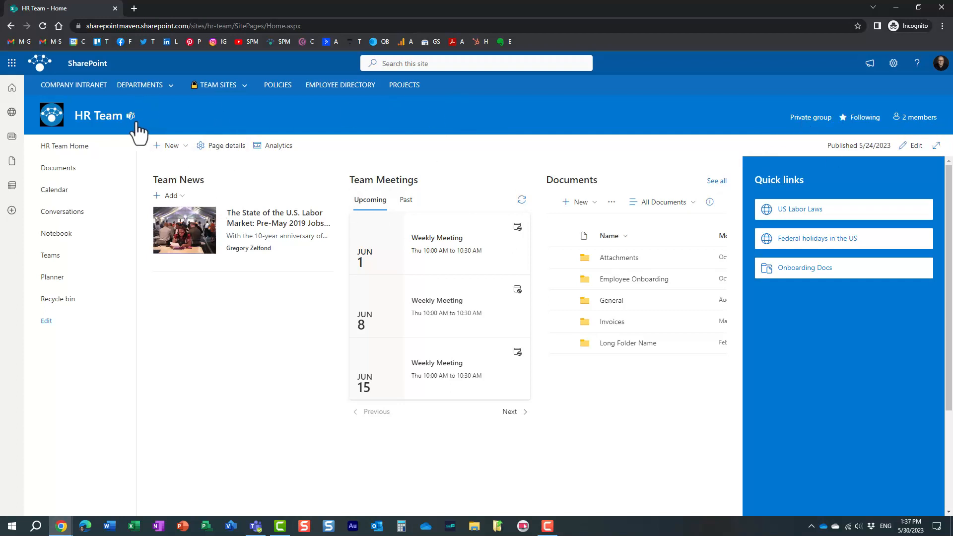
mouse_move(603, 139)
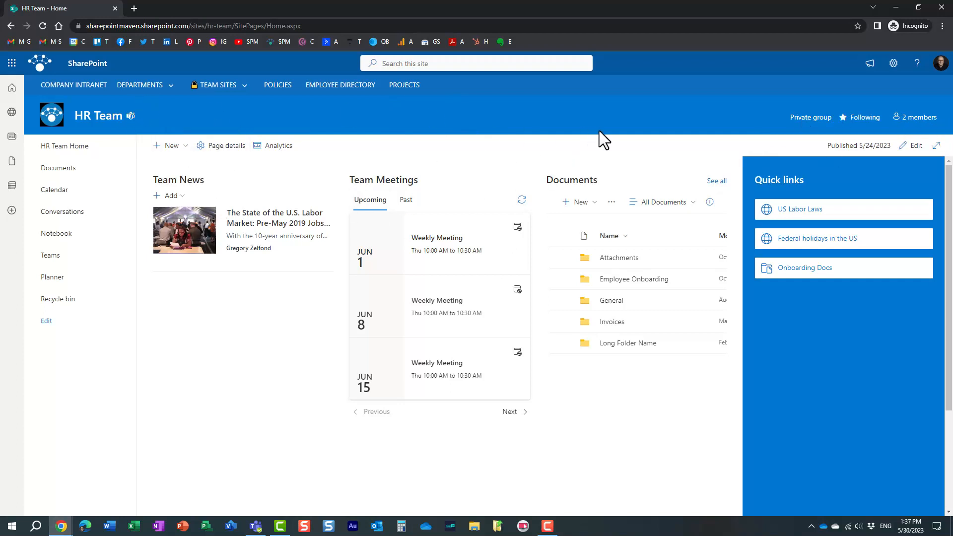
mouse_move(893, 64)
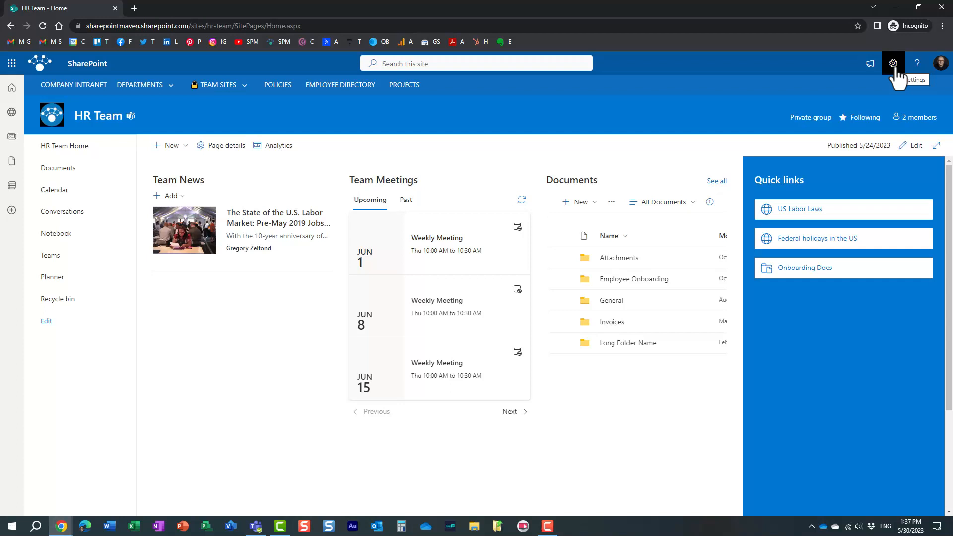
Review the HR Team group membership, now one owner and one member.
click(917, 118)
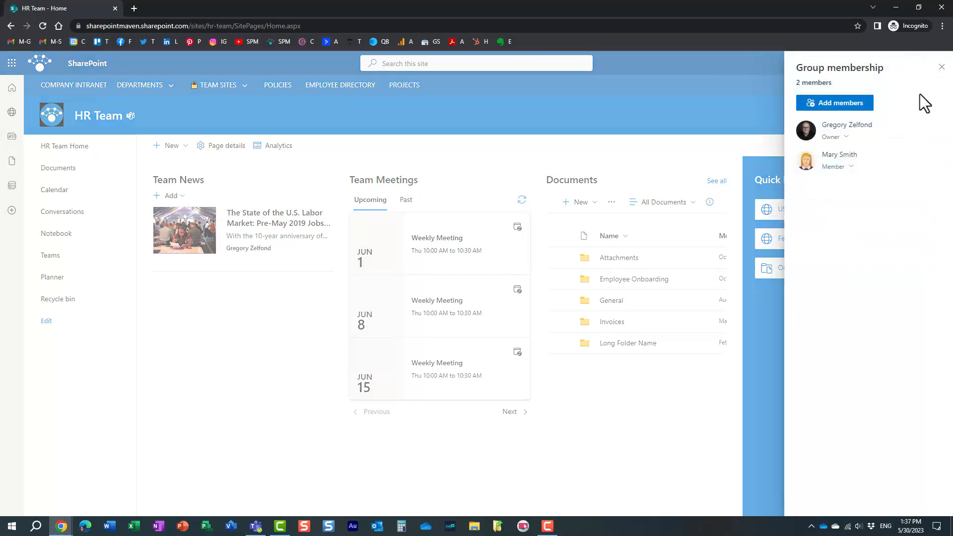
Remove the only visitor from Site visitors in site permissions so the group shows None.
click(892, 62)
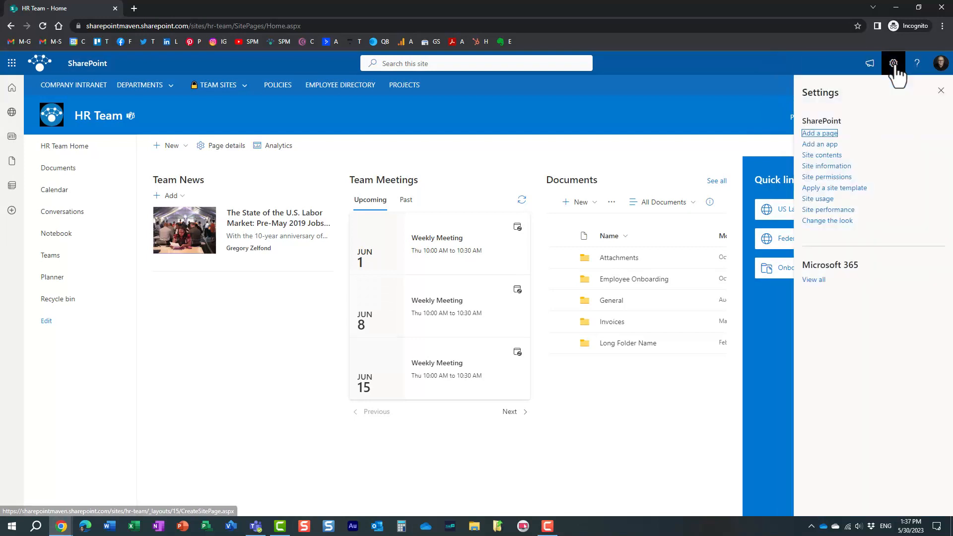
mouse_move(856, 170)
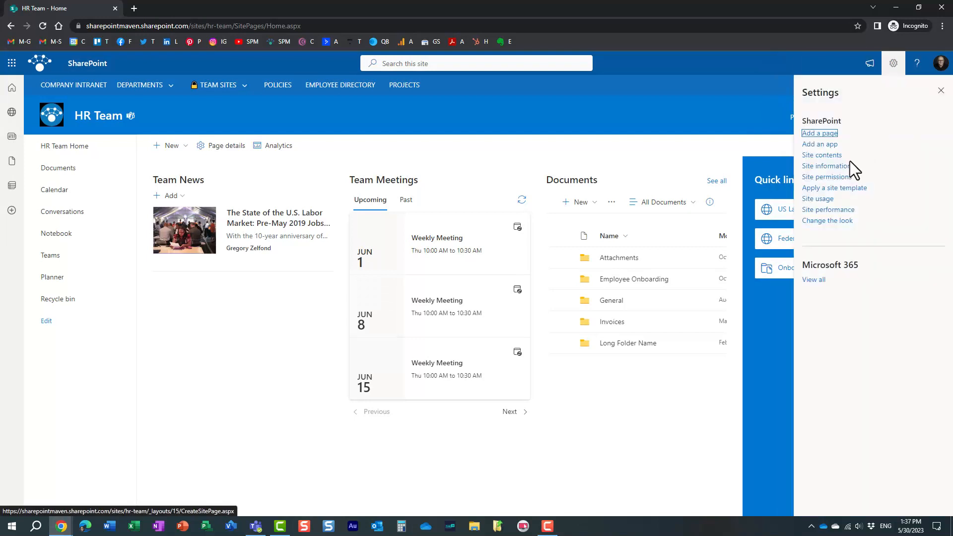
click(827, 177)
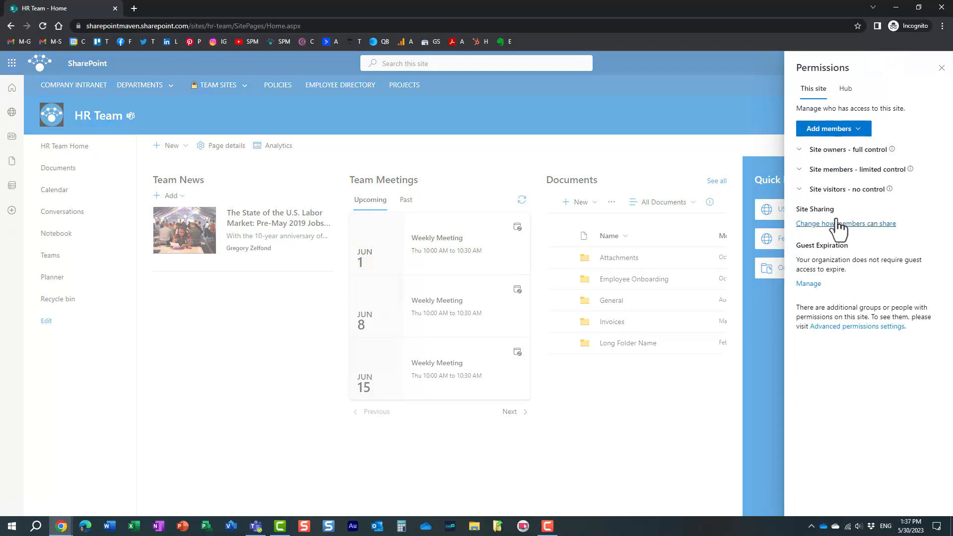
click(799, 149)
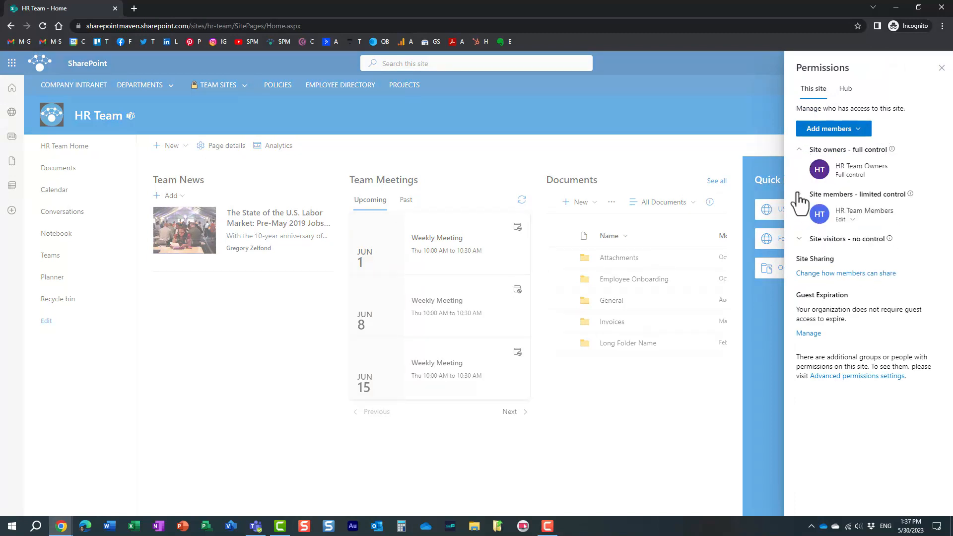
click(800, 238)
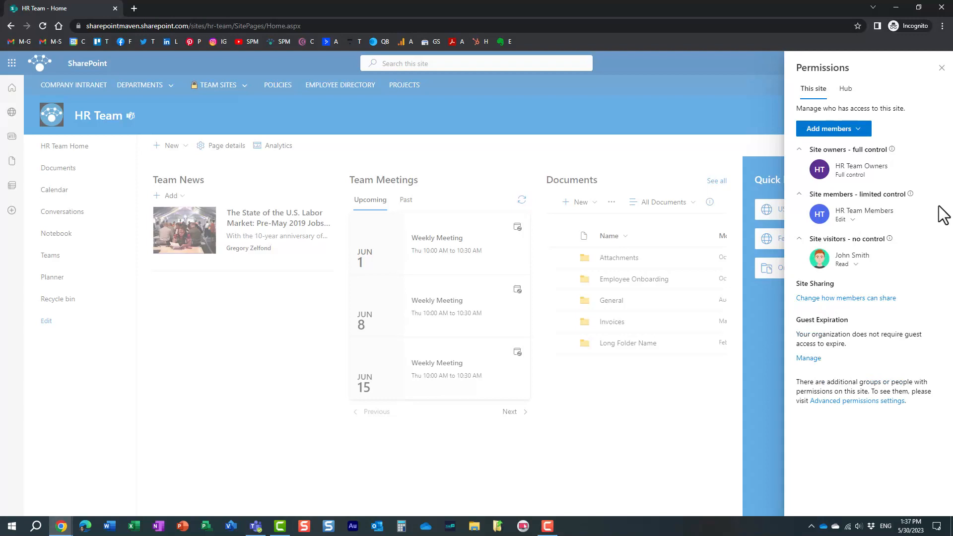
mouse_move(870, 297)
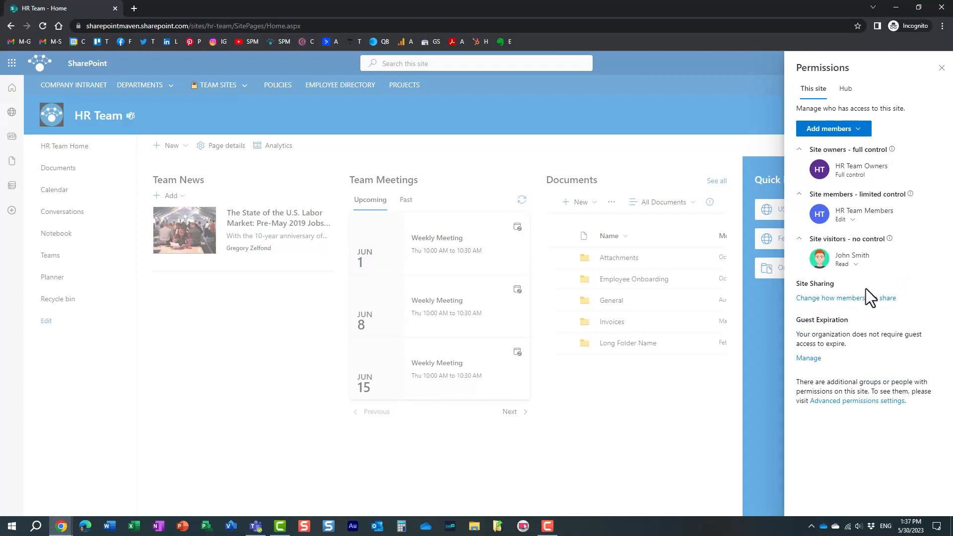
mouse_move(866, 274)
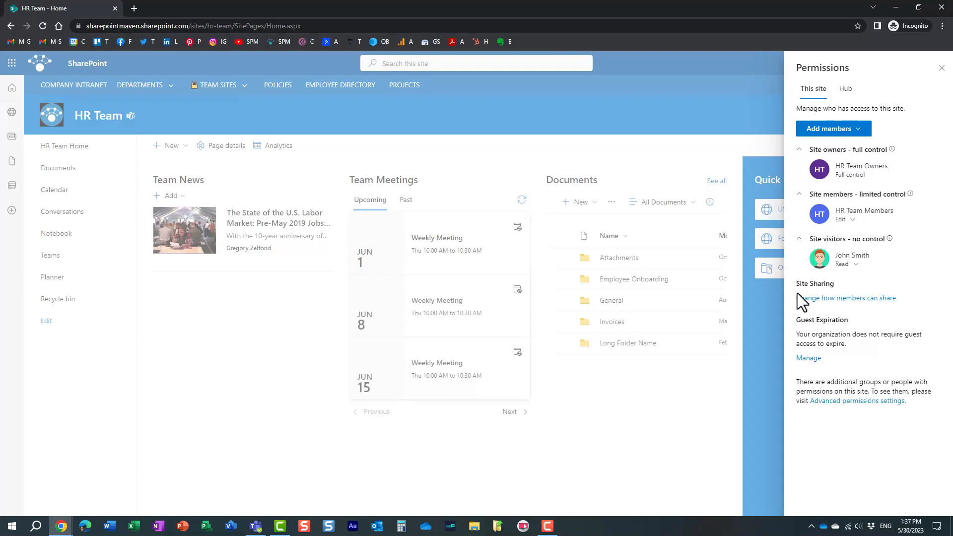
mouse_move(803, 304)
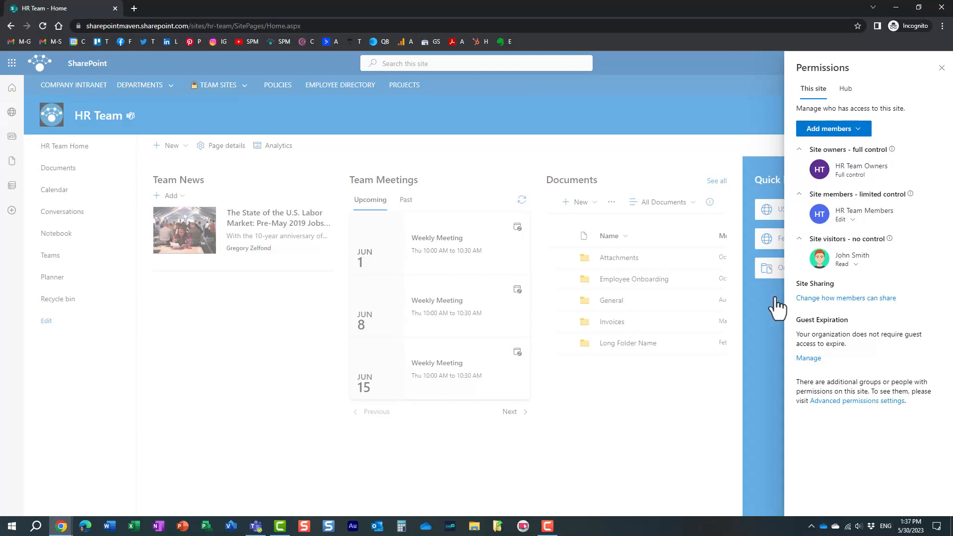
mouse_move(292, 303)
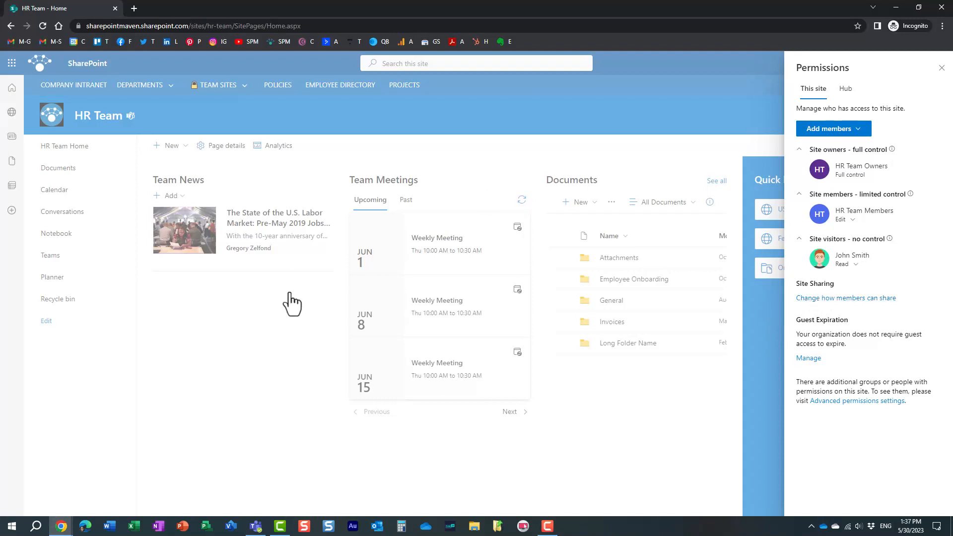
mouse_move(859, 275)
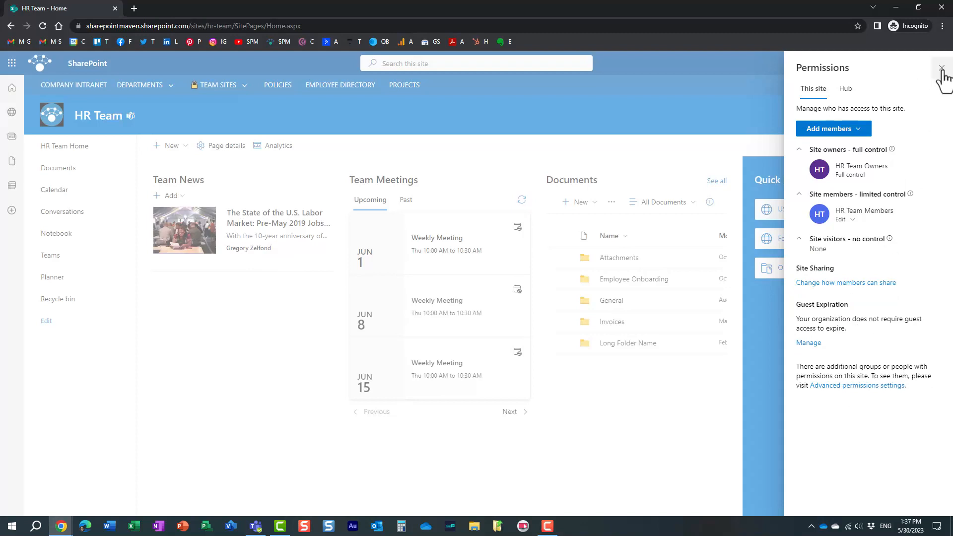
click(941, 68)
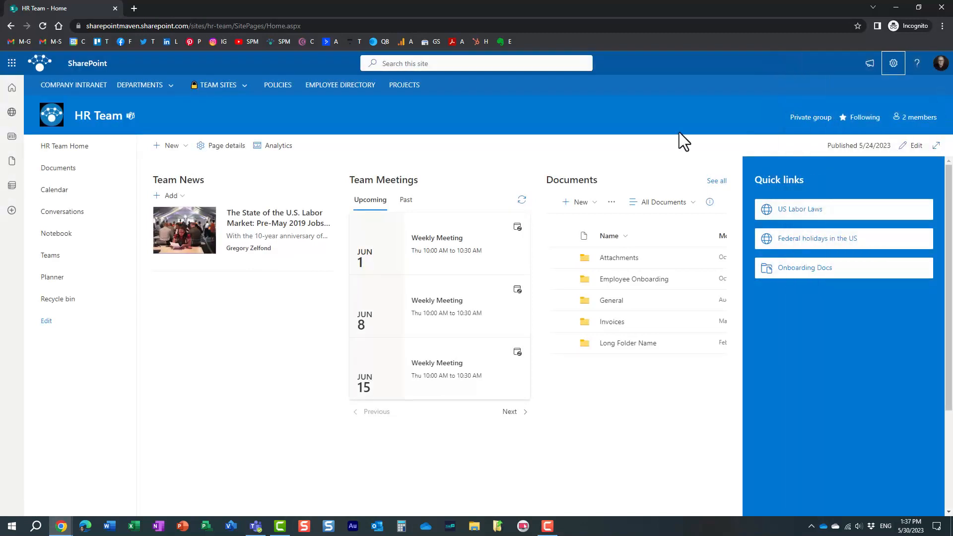
mouse_move(617, 135)
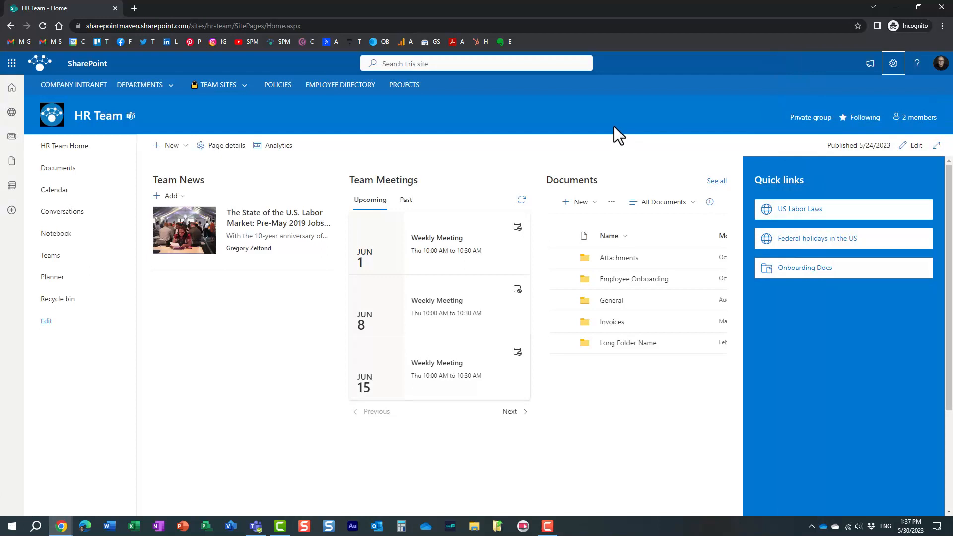
mouse_move(717, 189)
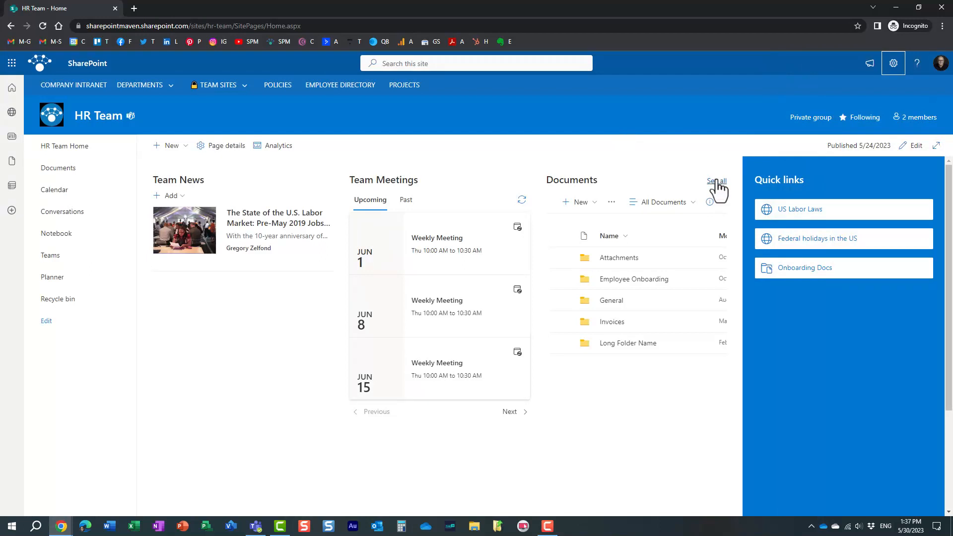
Look inside the Invoices folder, then return to the full Documents library of five folders.
click(717, 181)
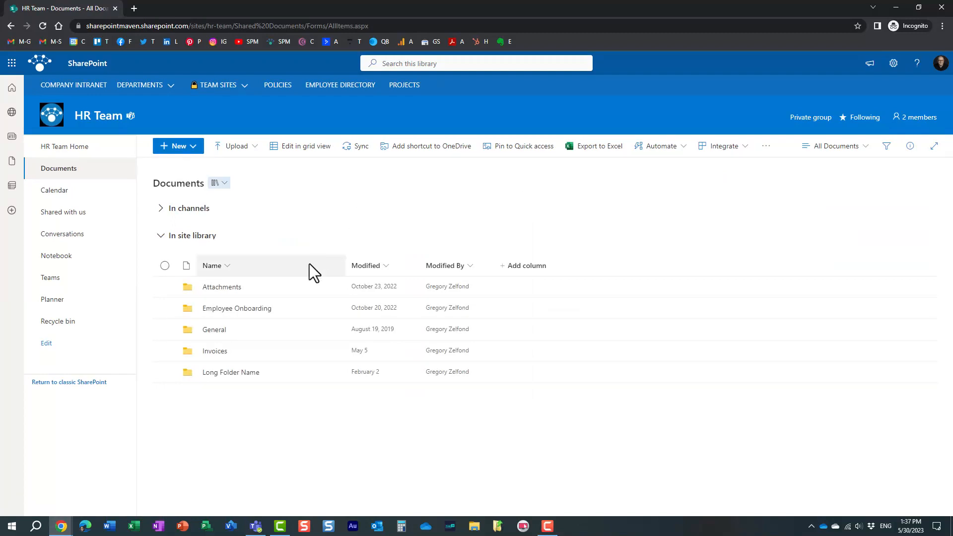
mouse_move(229, 338)
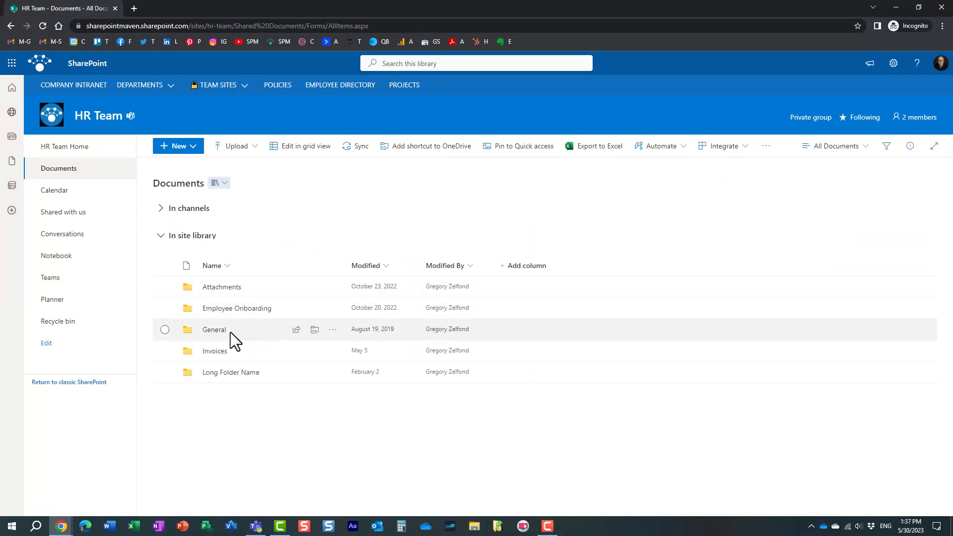
mouse_move(214, 351)
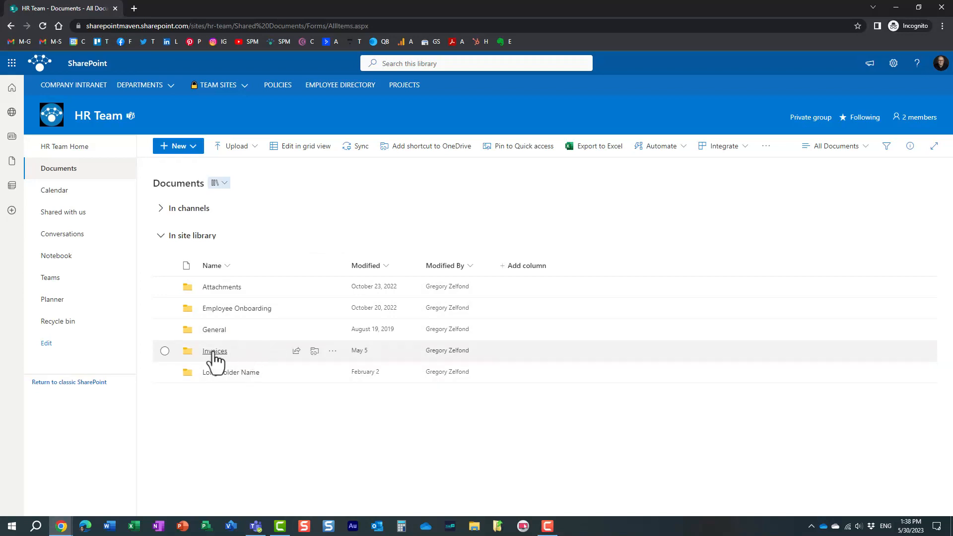
click(214, 350)
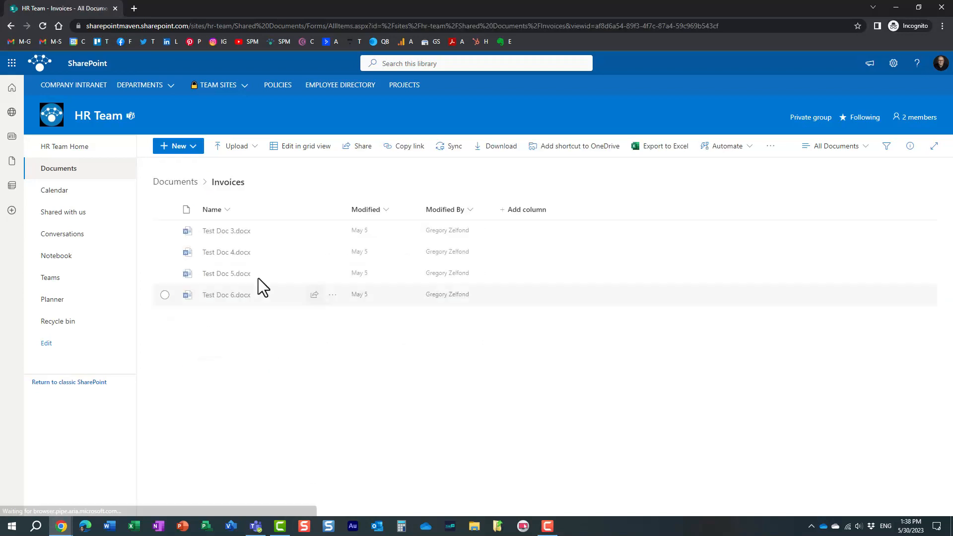
click(175, 182)
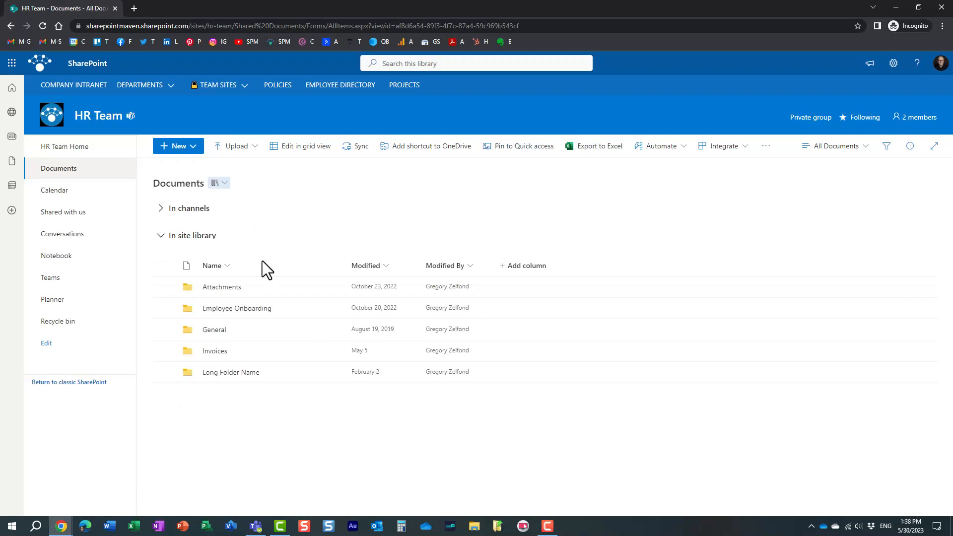
mouse_move(219, 353)
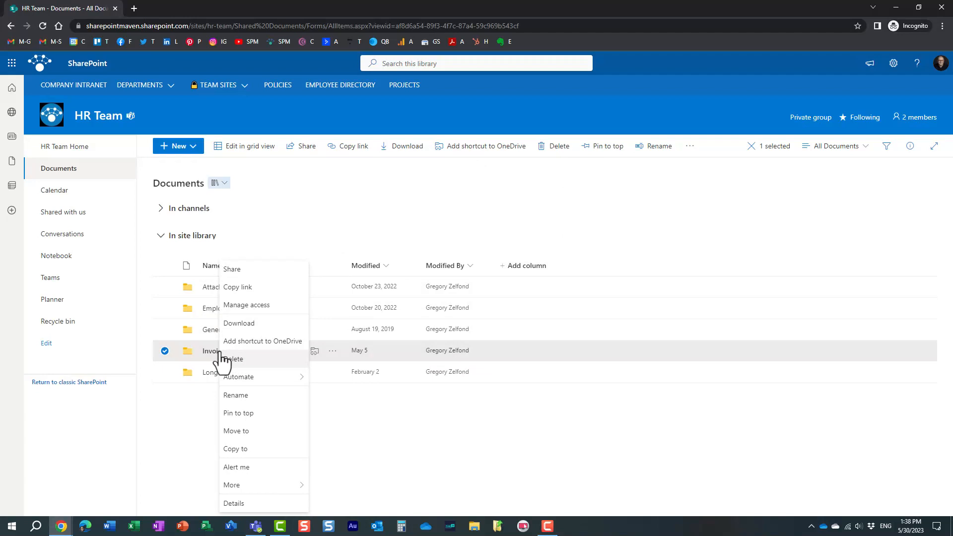
Delete the Invoices folder's sharing link for the external user in Manage access.
click(246, 305)
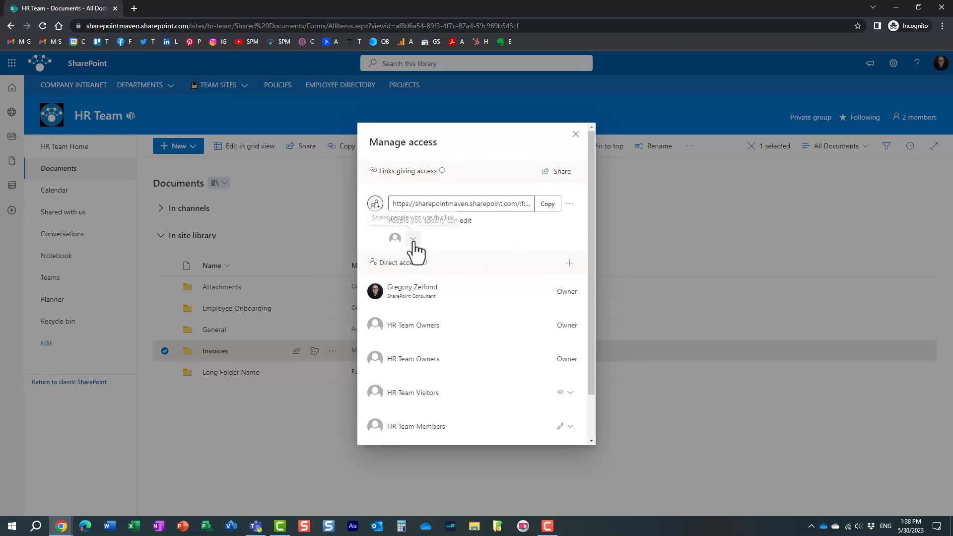
click(412, 238)
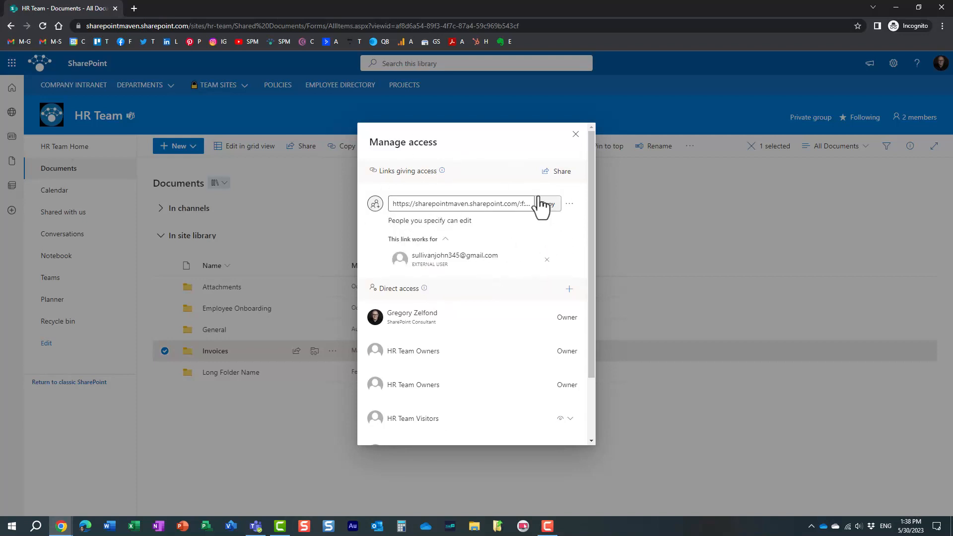
mouse_move(521, 281)
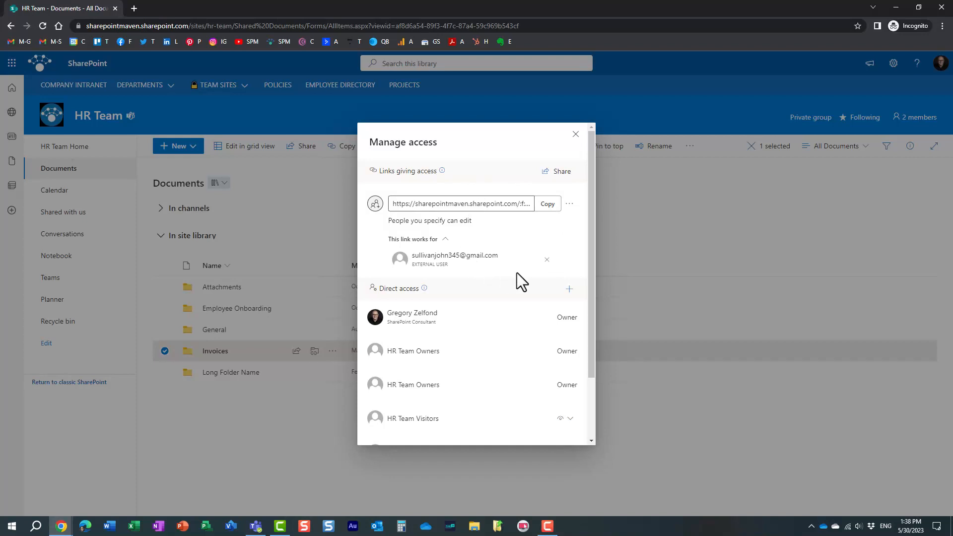
mouse_move(304, 286)
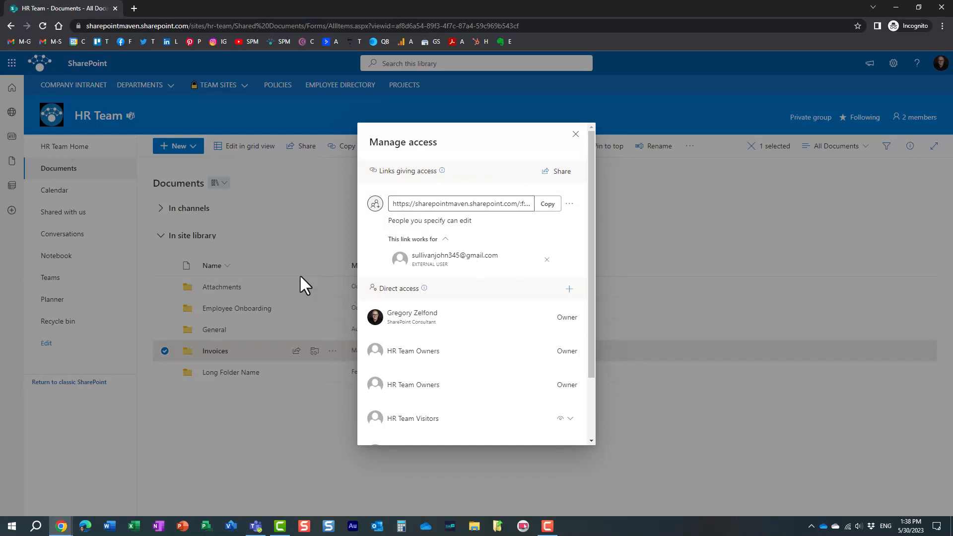
mouse_move(441, 275)
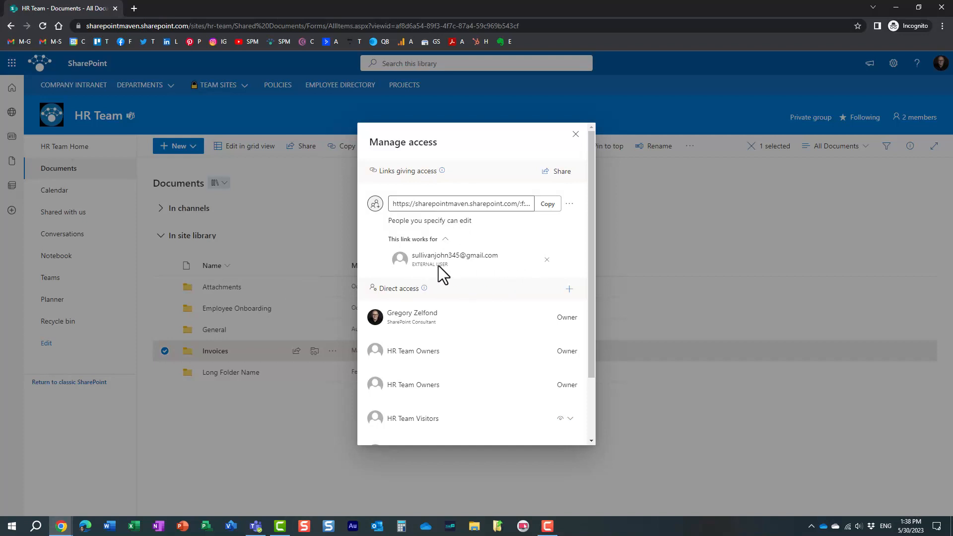
mouse_move(454, 281)
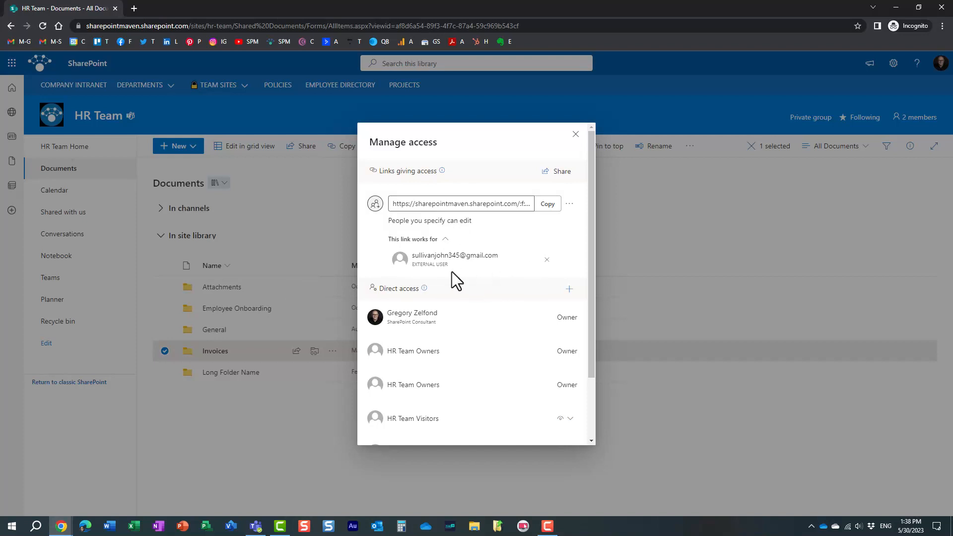
mouse_move(499, 273)
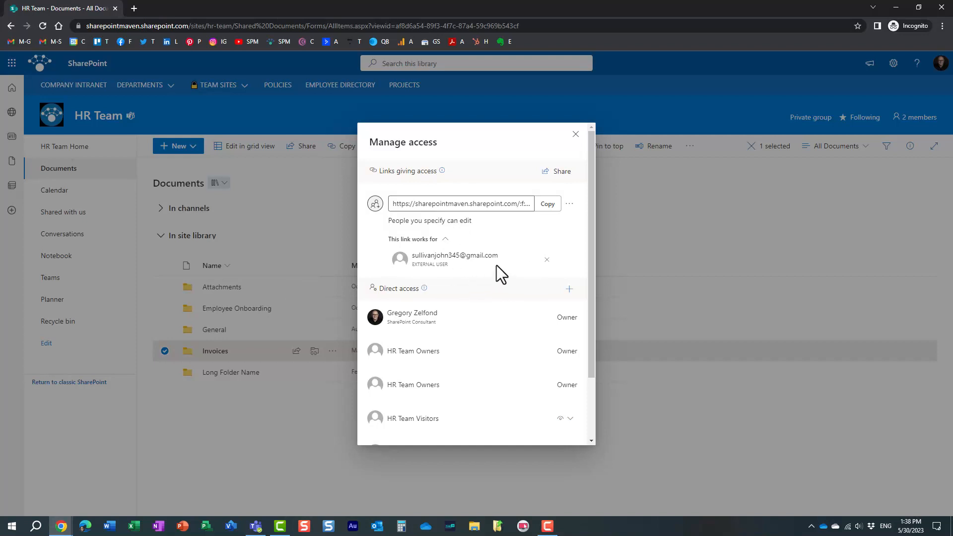
mouse_move(500, 283)
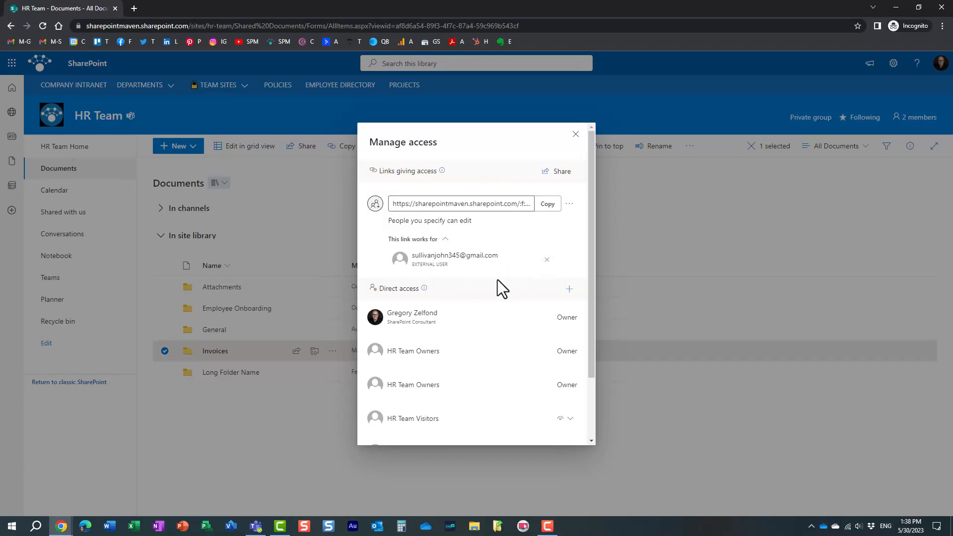
mouse_move(500, 281)
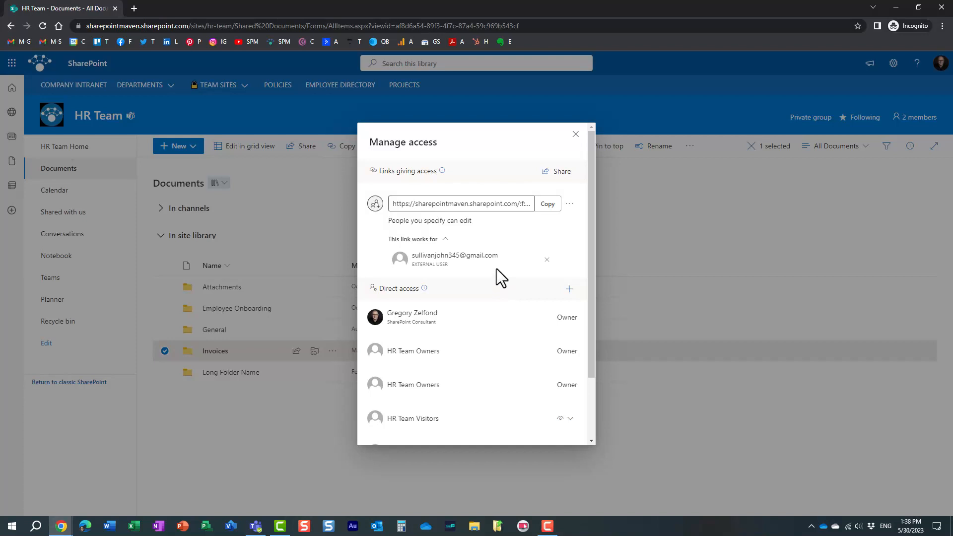
mouse_move(438, 275)
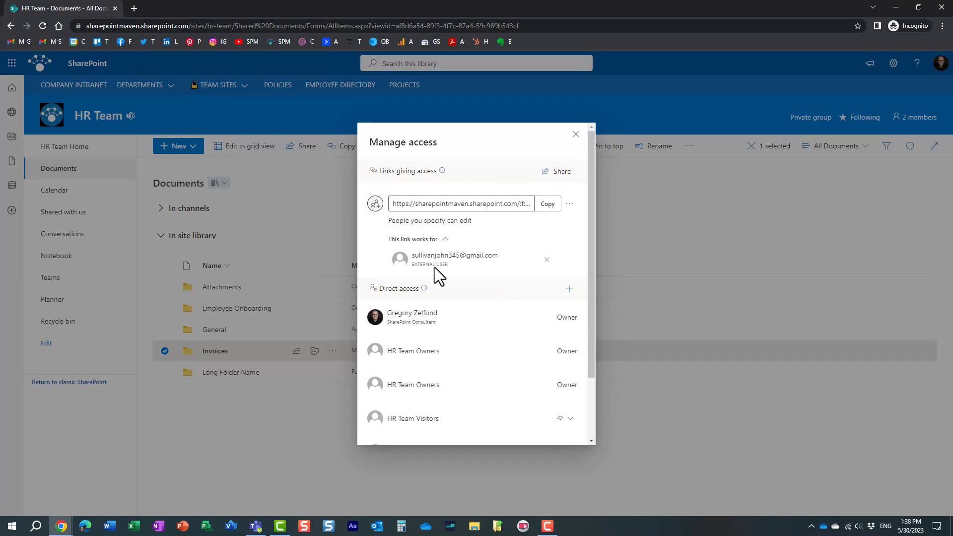
mouse_move(300, 313)
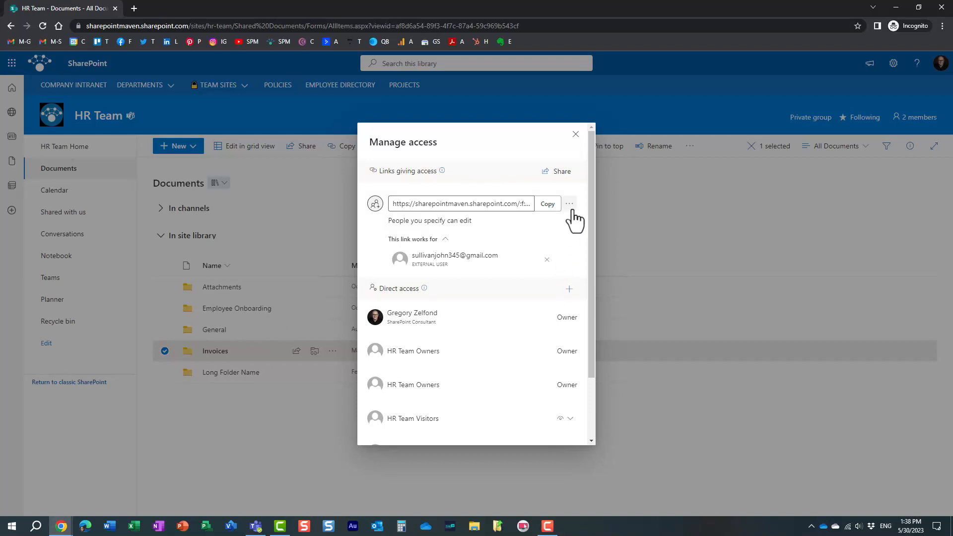
click(569, 203)
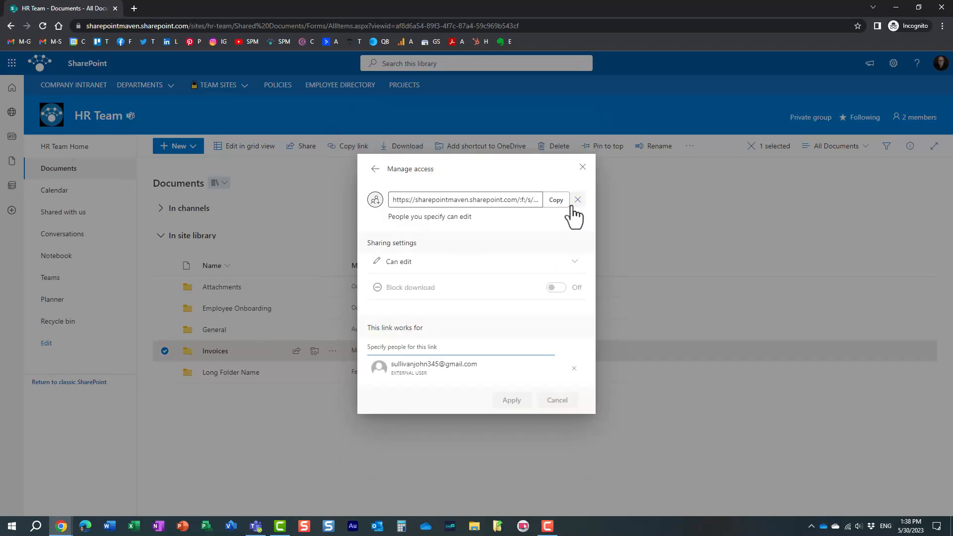
click(376, 168)
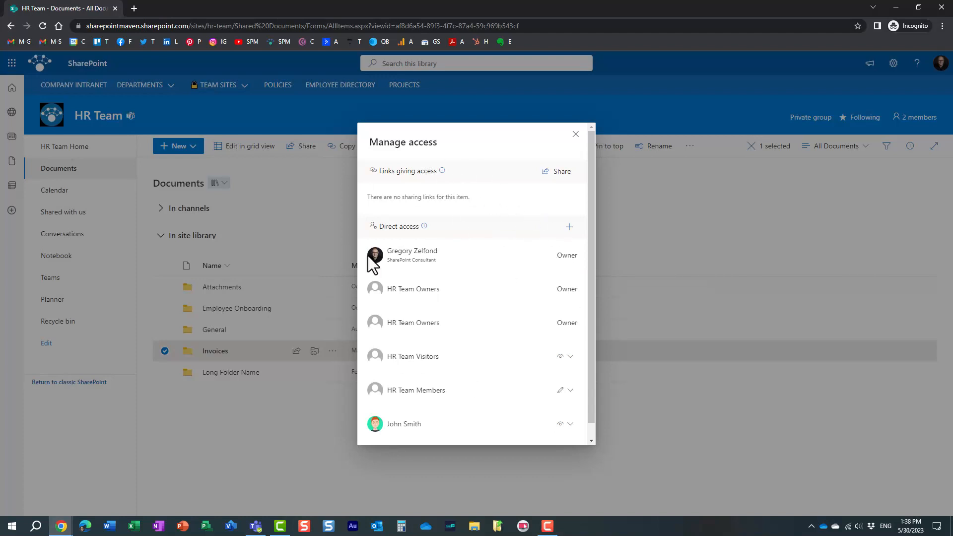
mouse_move(575, 134)
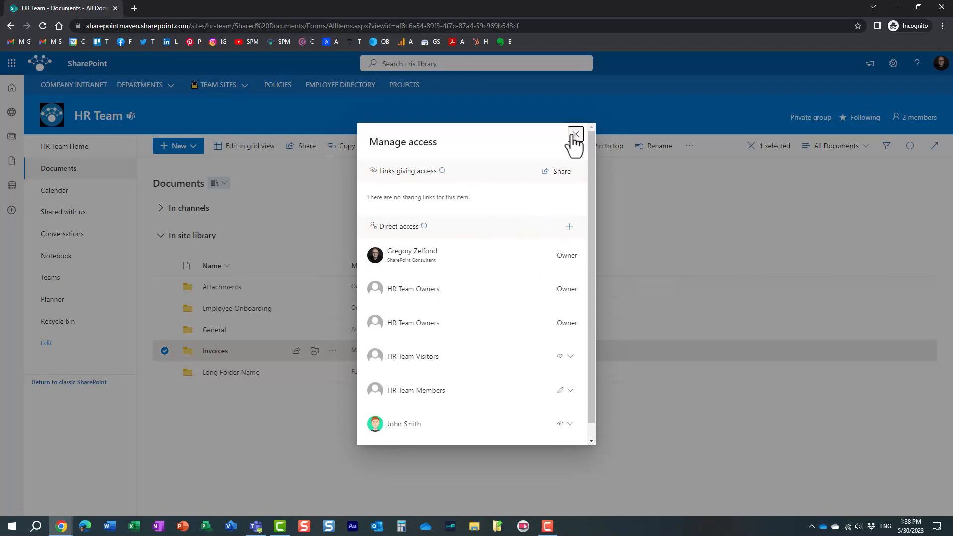
mouse_move(578, 143)
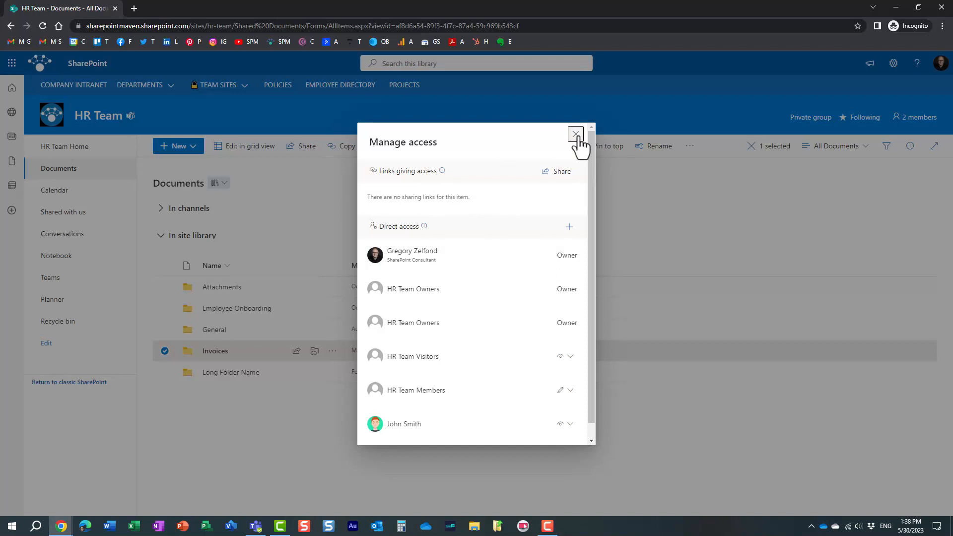
click(575, 134)
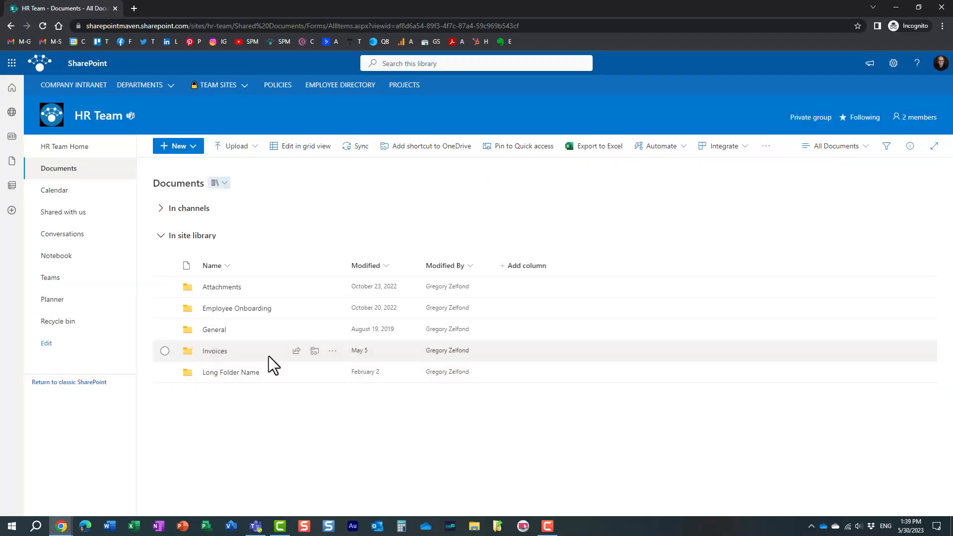
mouse_move(218, 373)
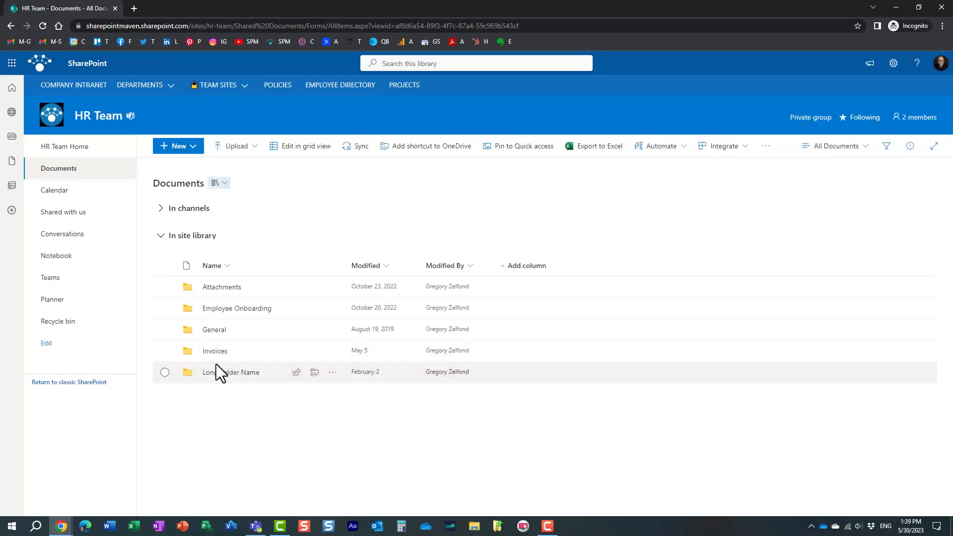
click(214, 351)
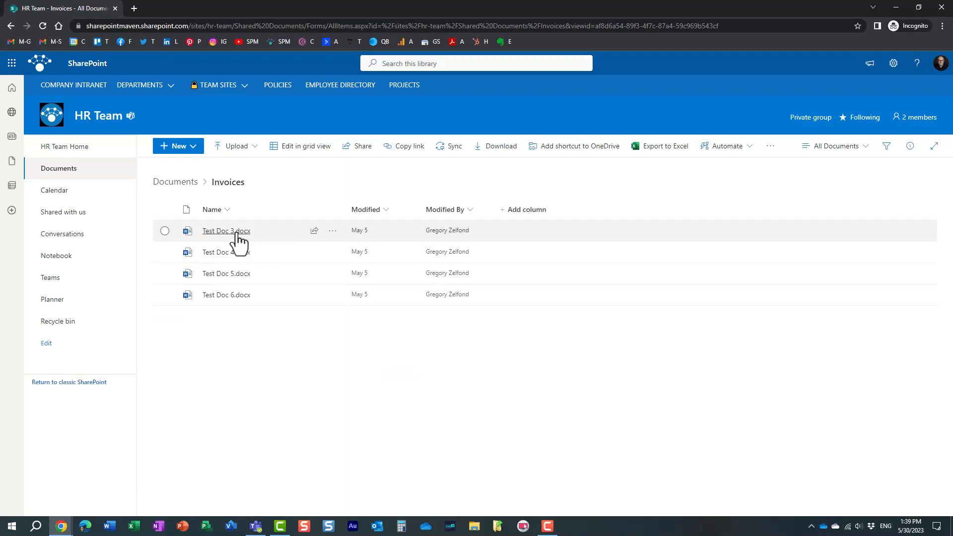
right_click(226, 231)
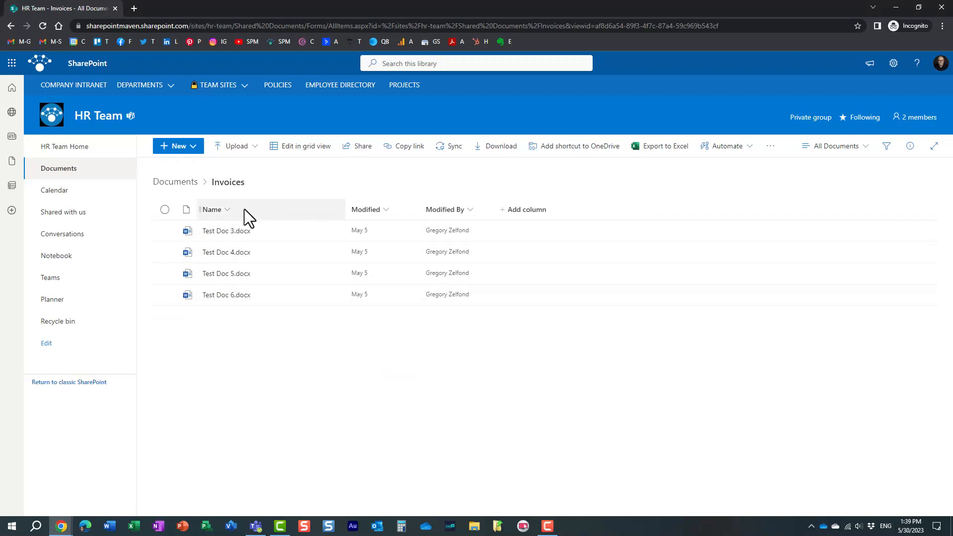
click(174, 181)
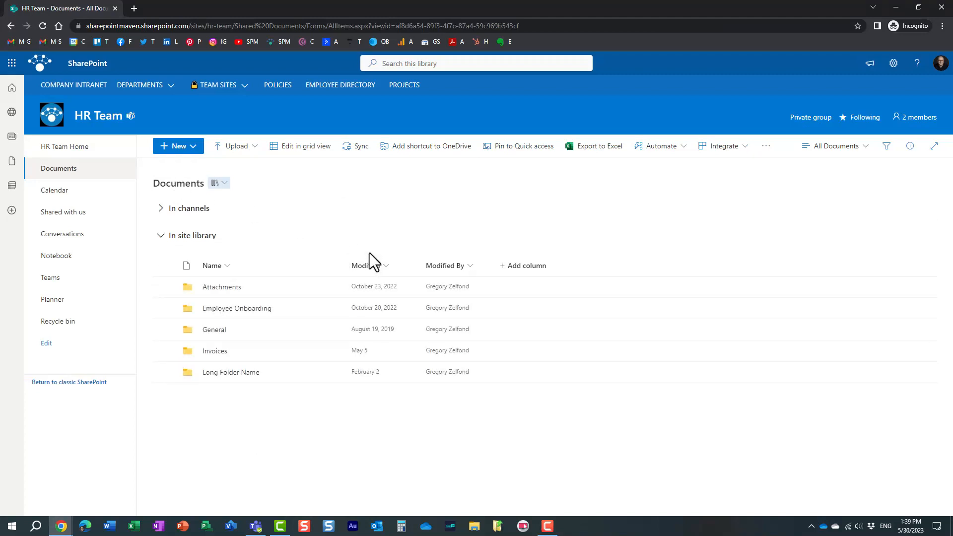
mouse_move(384, 243)
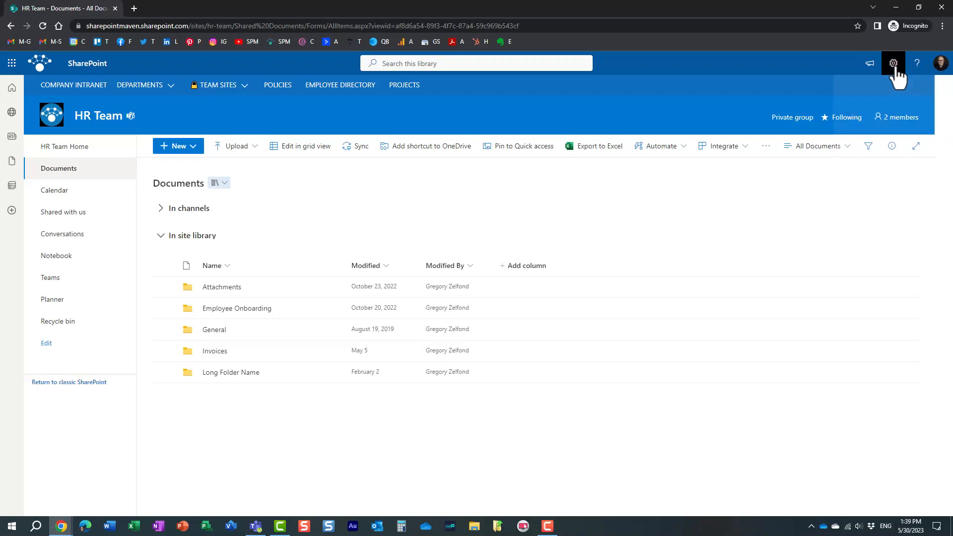
click(893, 63)
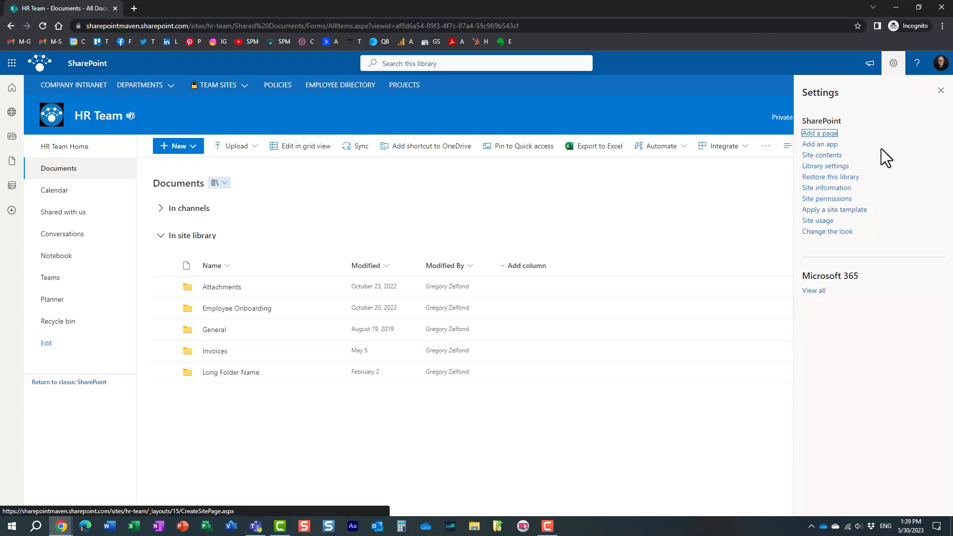
click(940, 91)
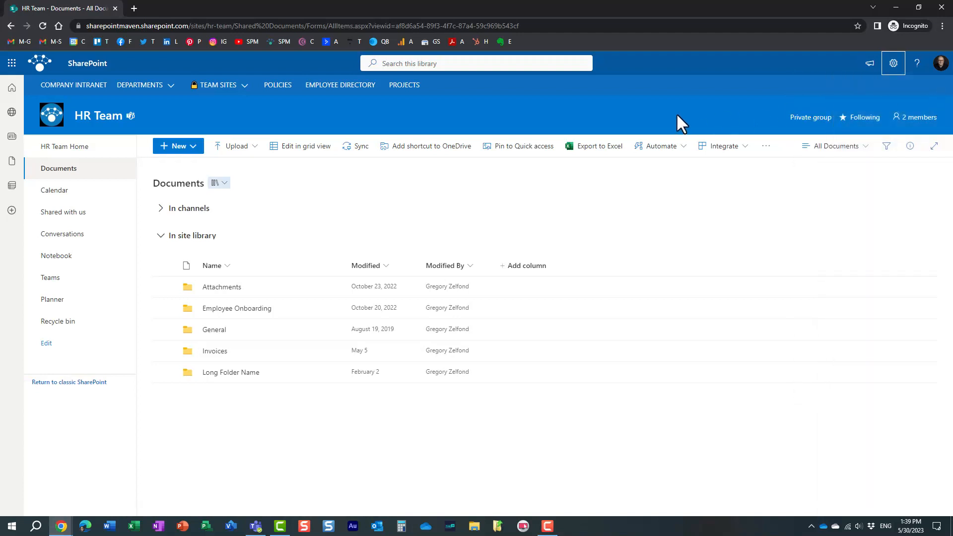
mouse_move(949, 135)
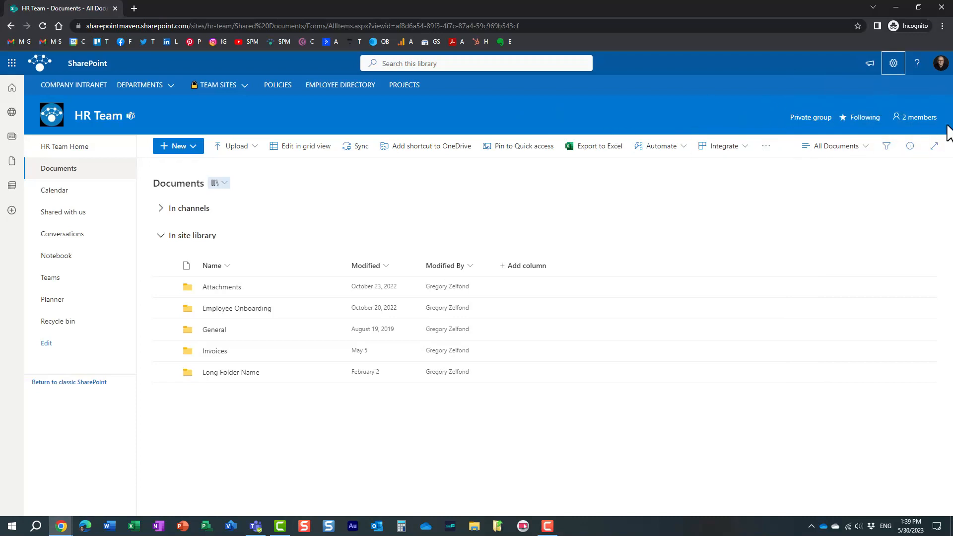
click(918, 118)
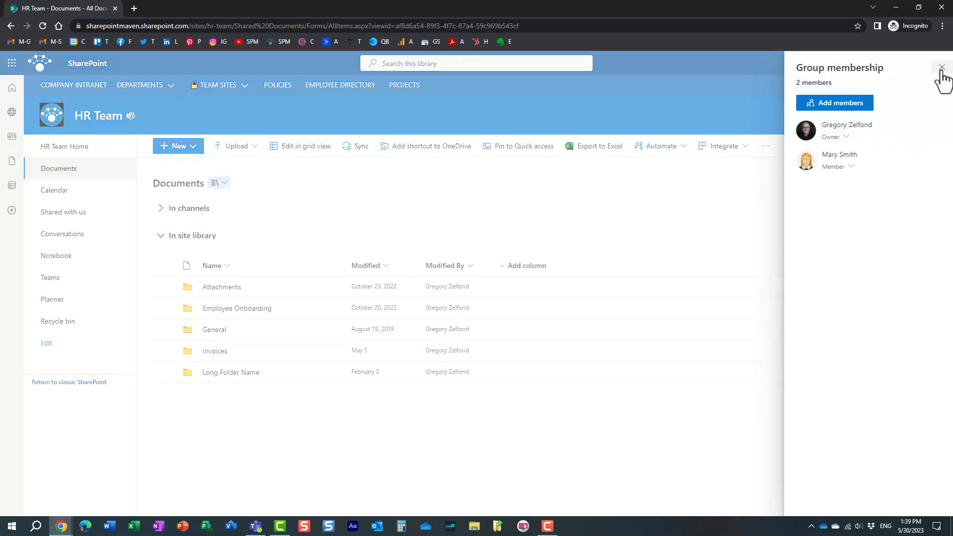
click(893, 63)
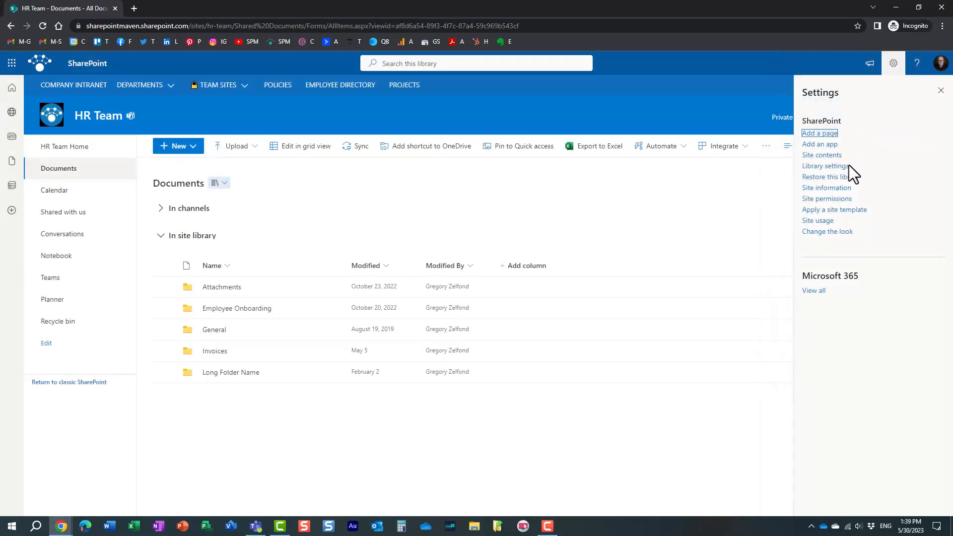
click(828, 198)
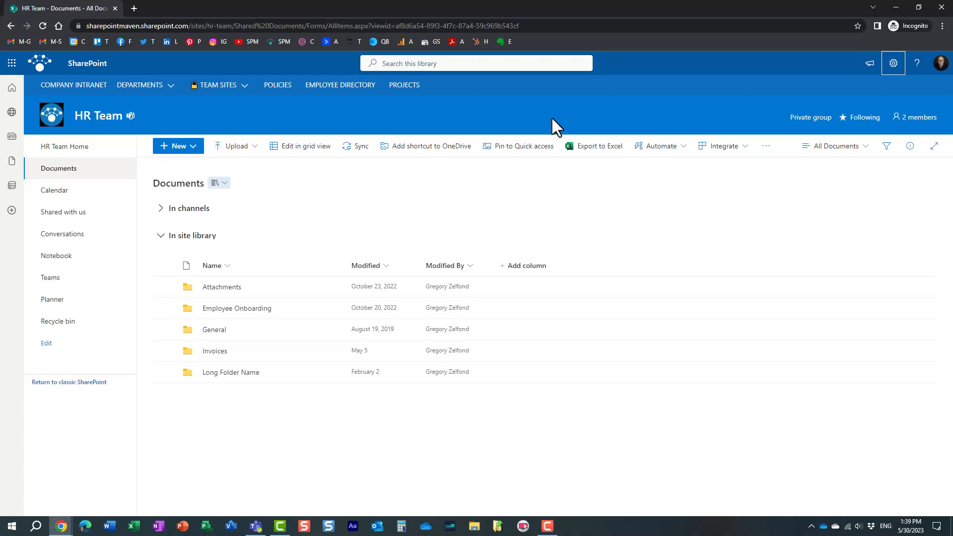
mouse_move(553, 120)
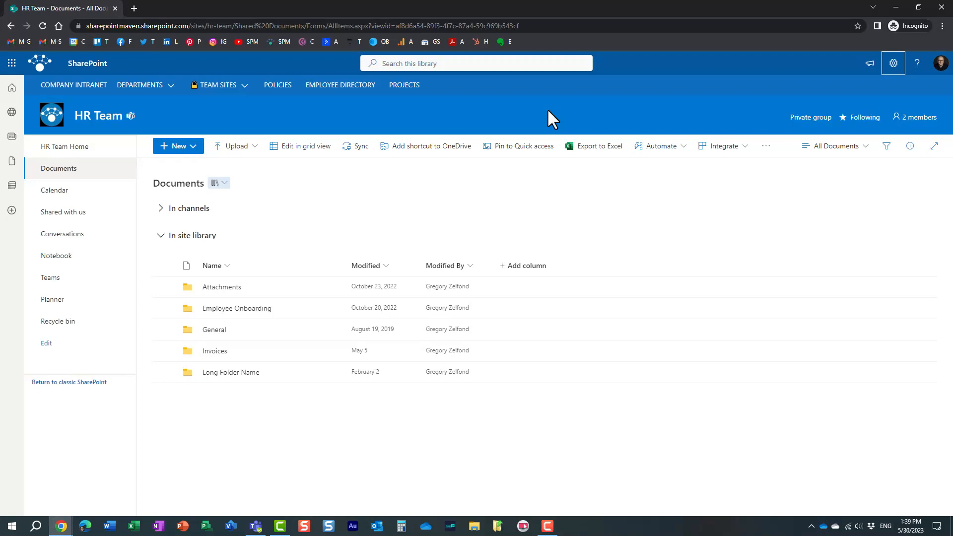
mouse_move(385, 126)
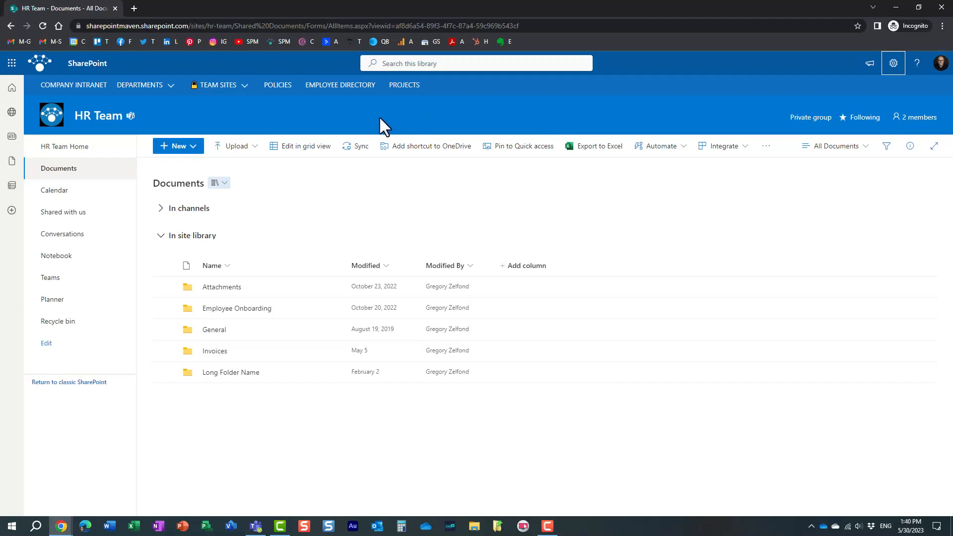